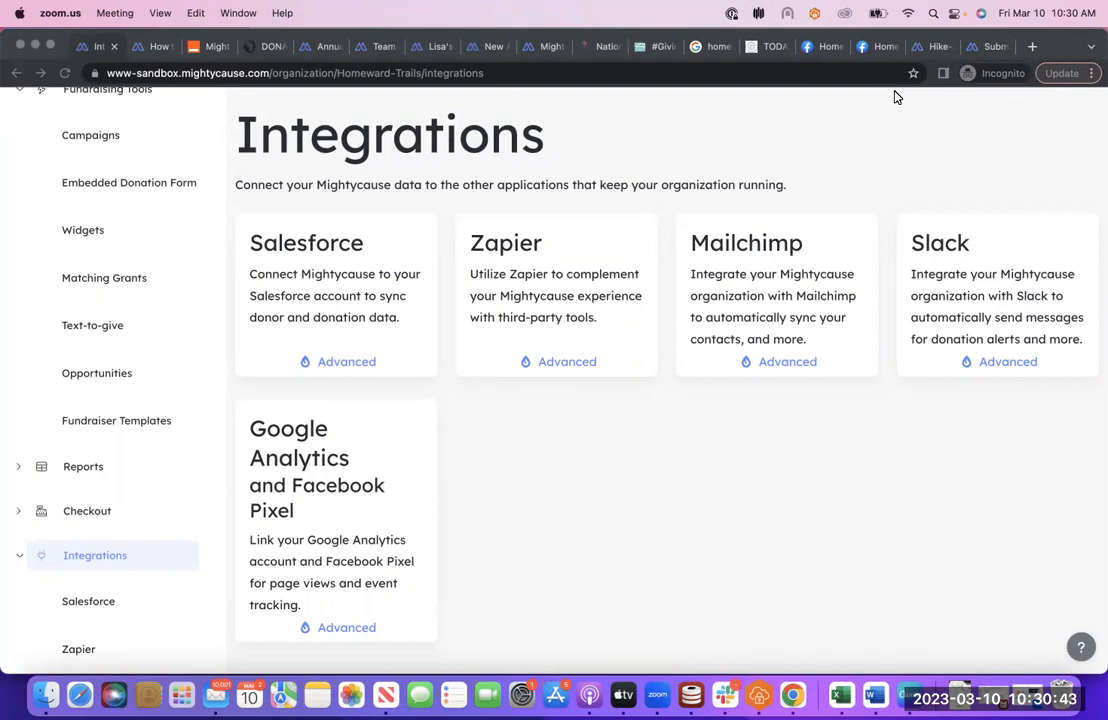
mouse_move(940, 332)
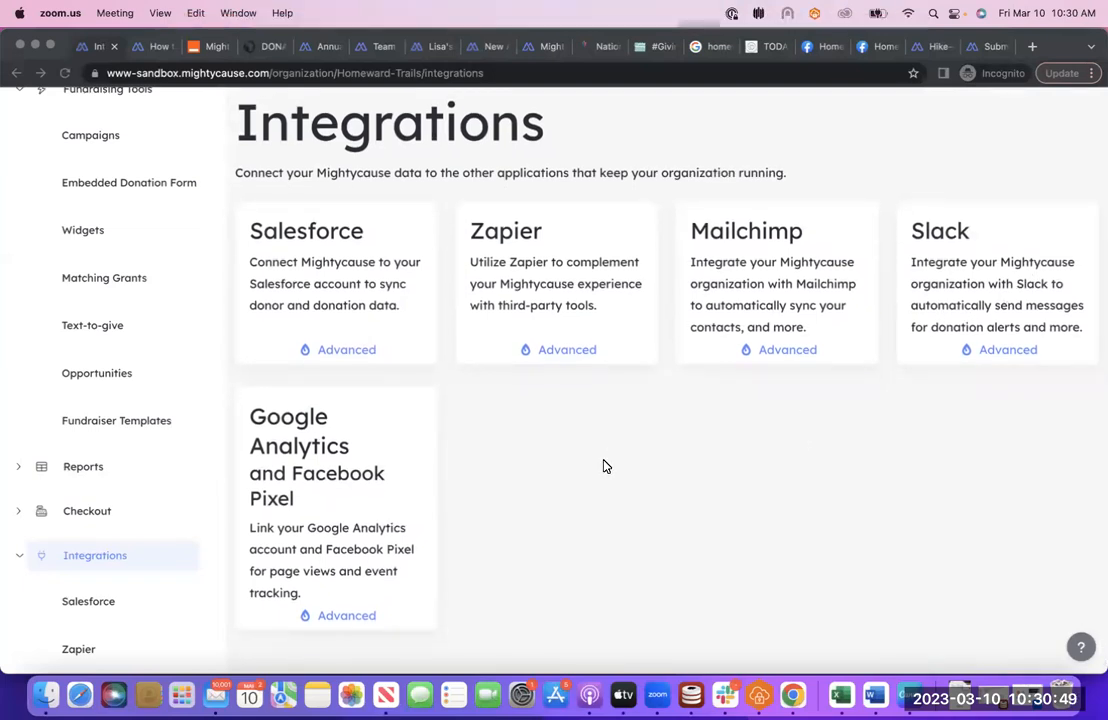
mouse_move(392, 352)
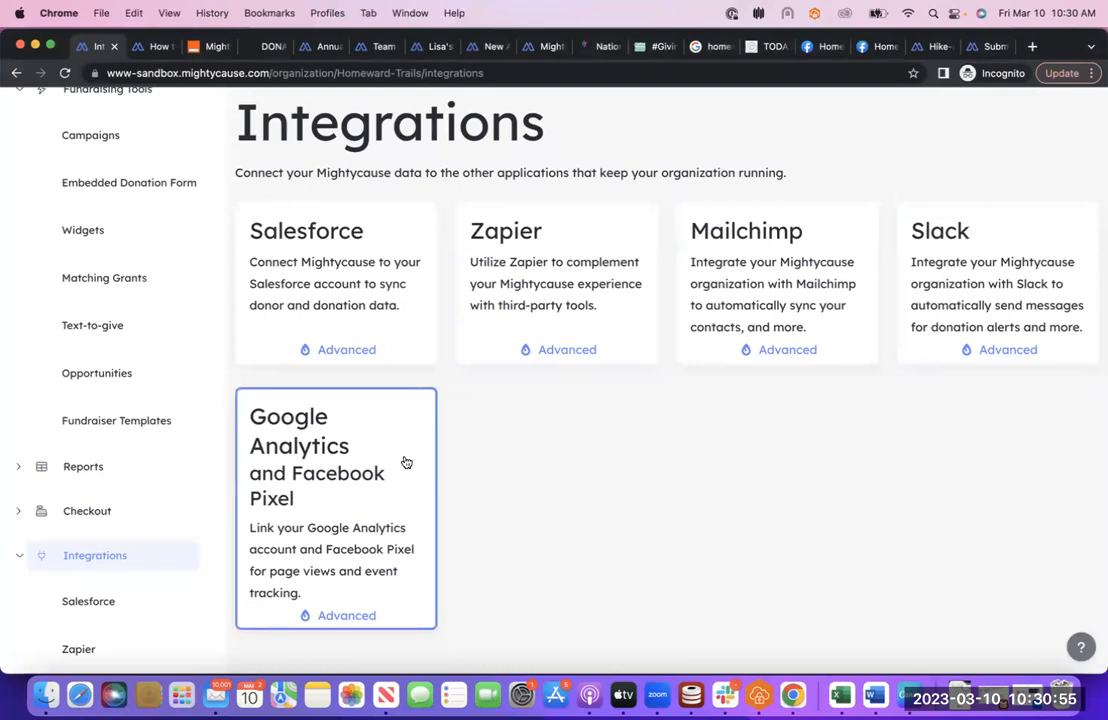
mouse_move(576, 452)
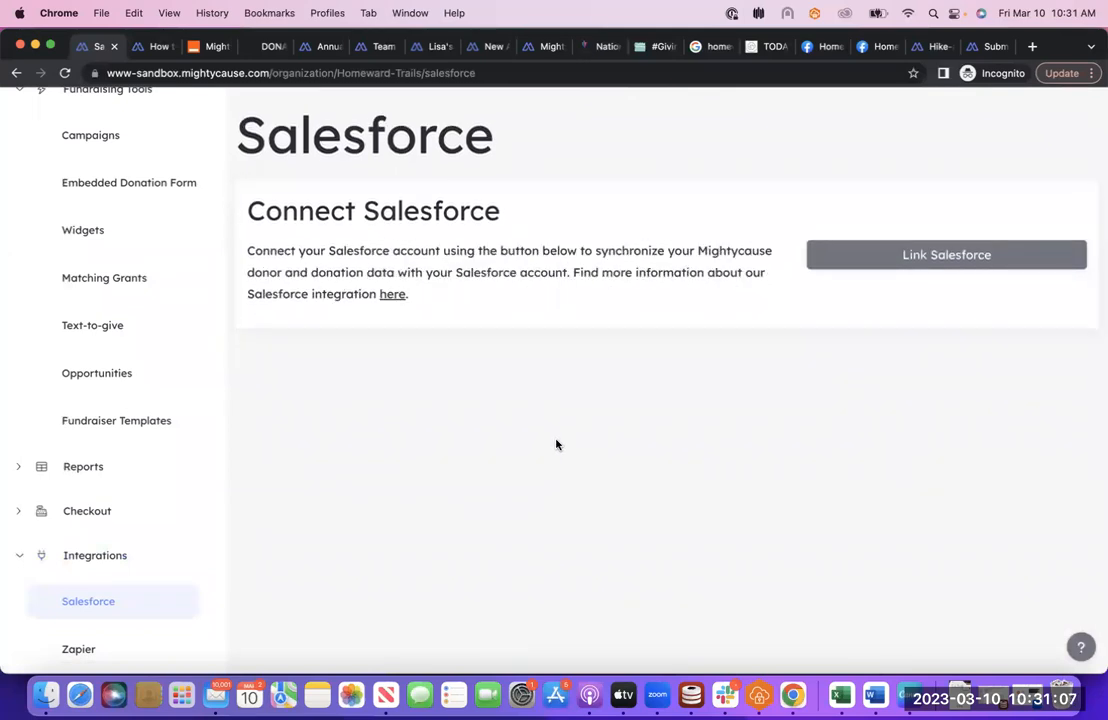
mouse_move(896, 268)
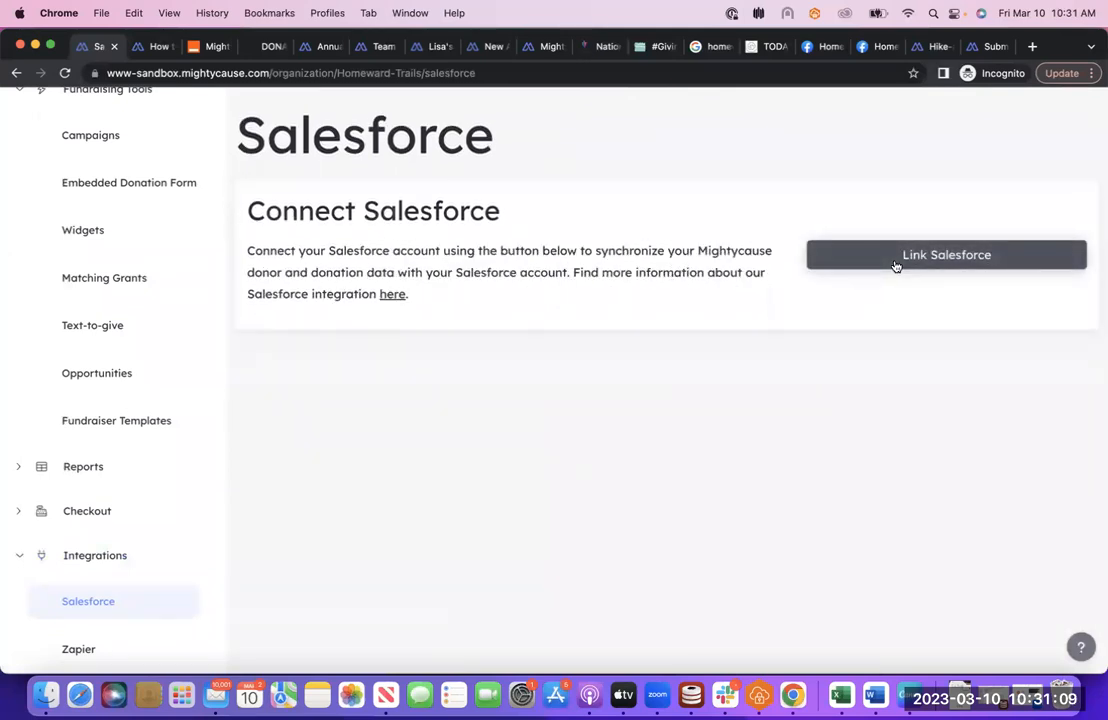
mouse_move(648, 414)
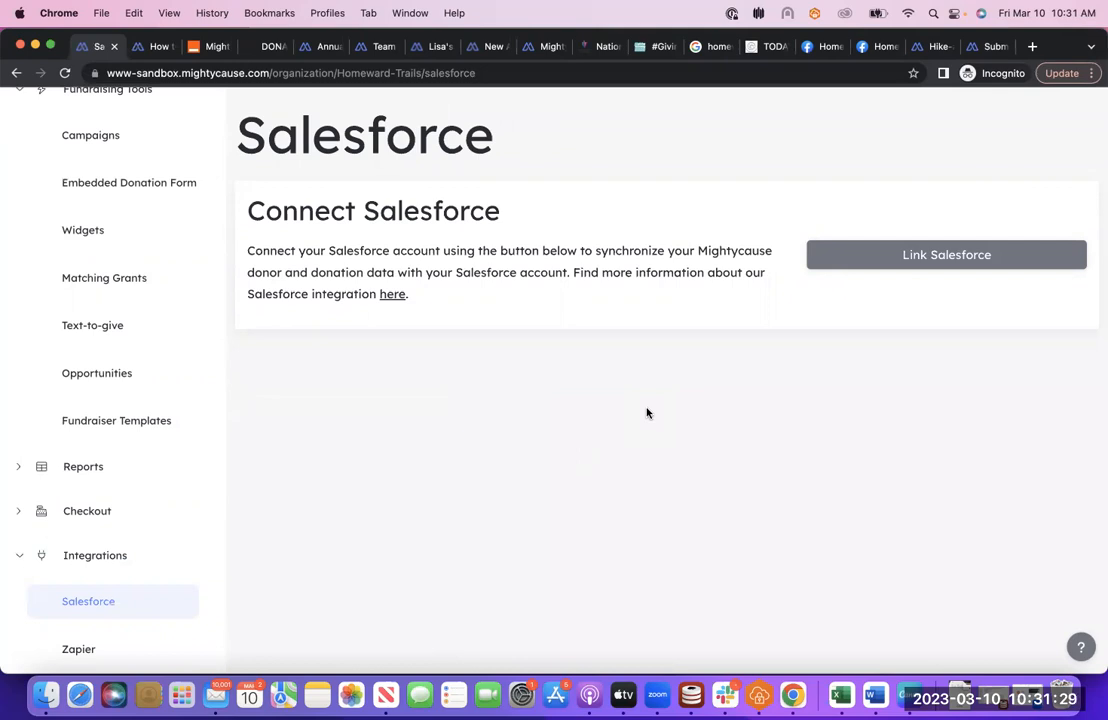
mouse_move(560, 260)
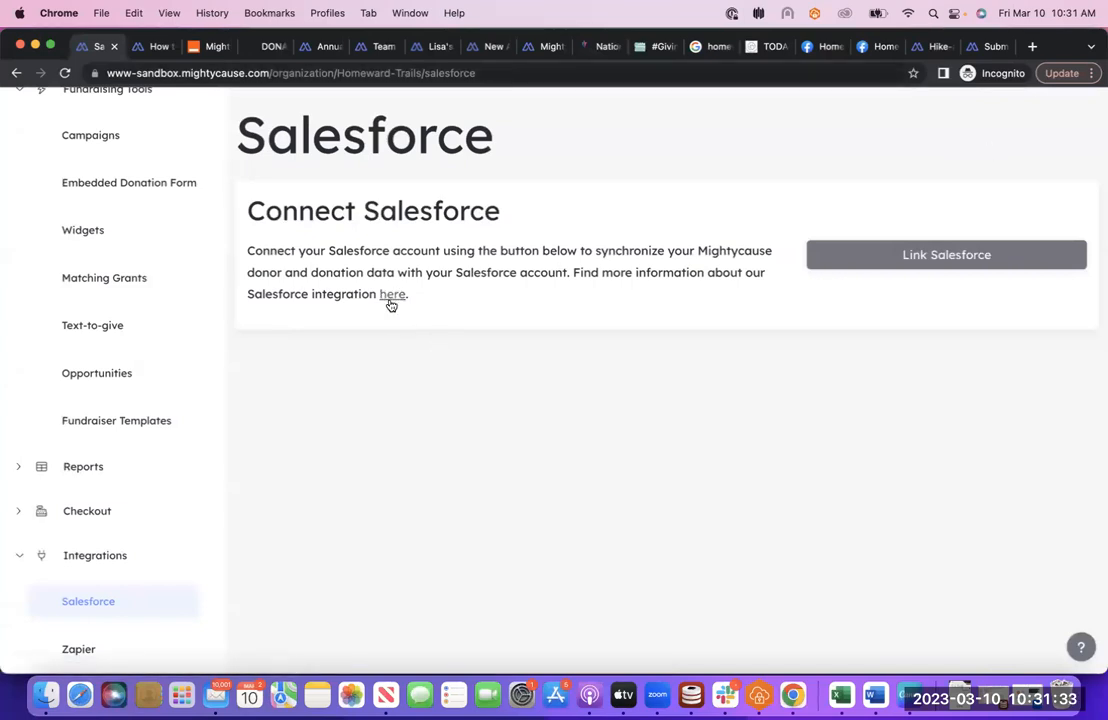
Open the Salesforce Integration help article and scroll to its Contact field mapping table
click(392, 294)
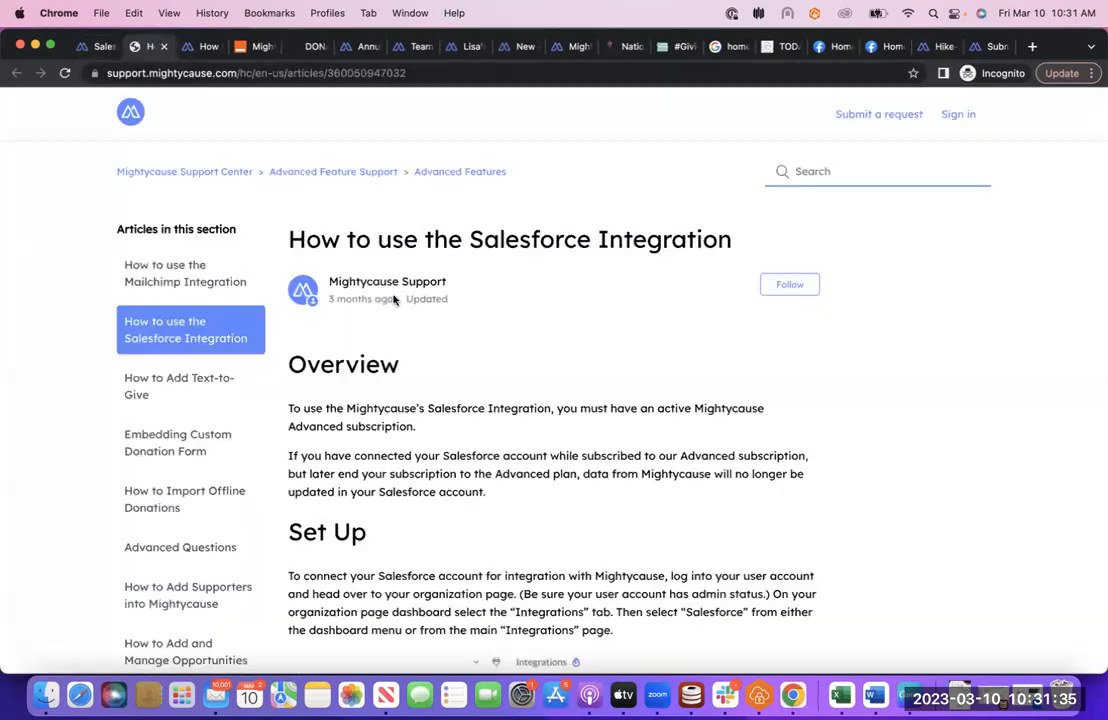
scroll(down, 3)
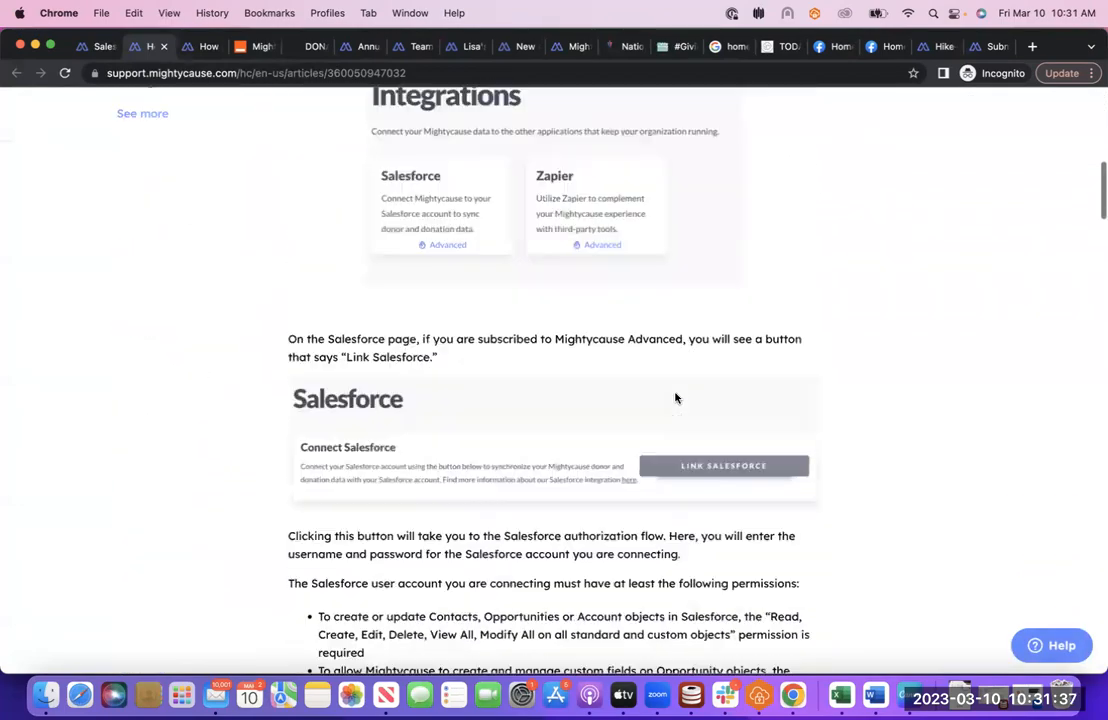
scroll(down, 3)
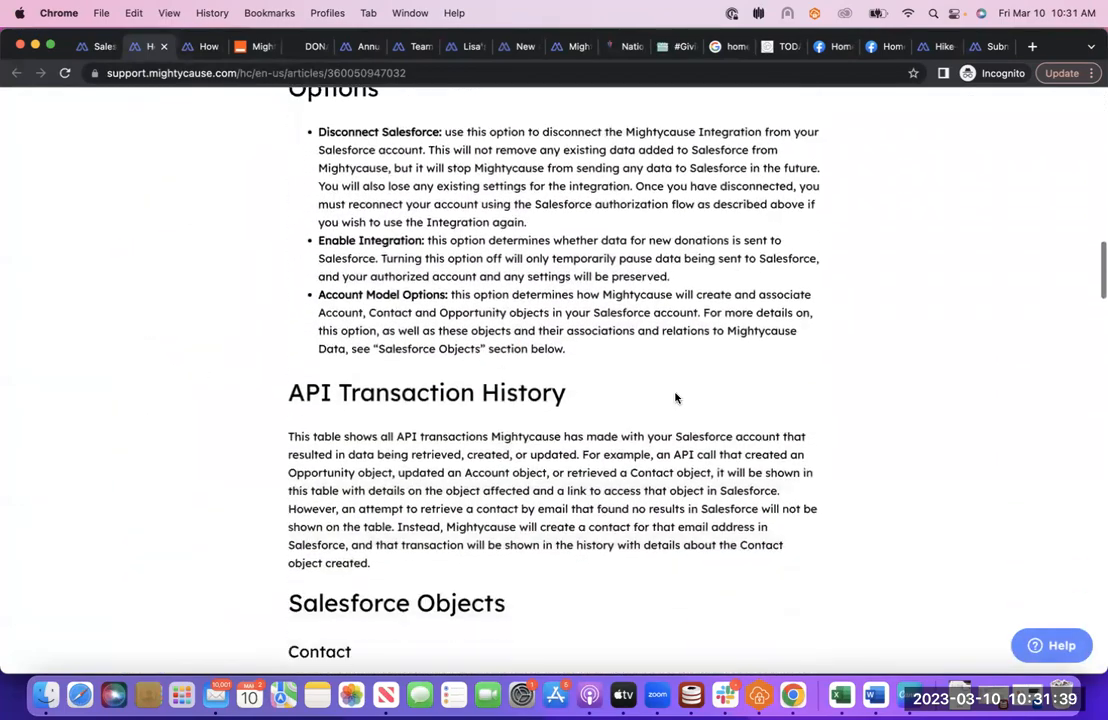
scroll(down, 3)
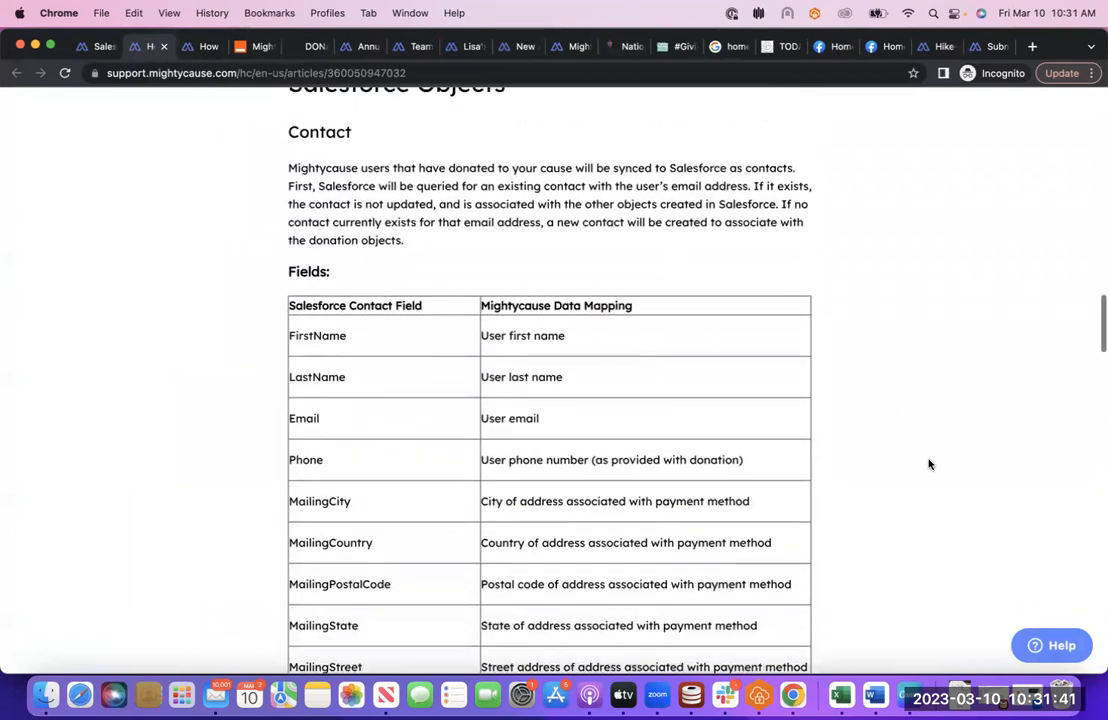
scroll(down, 3)
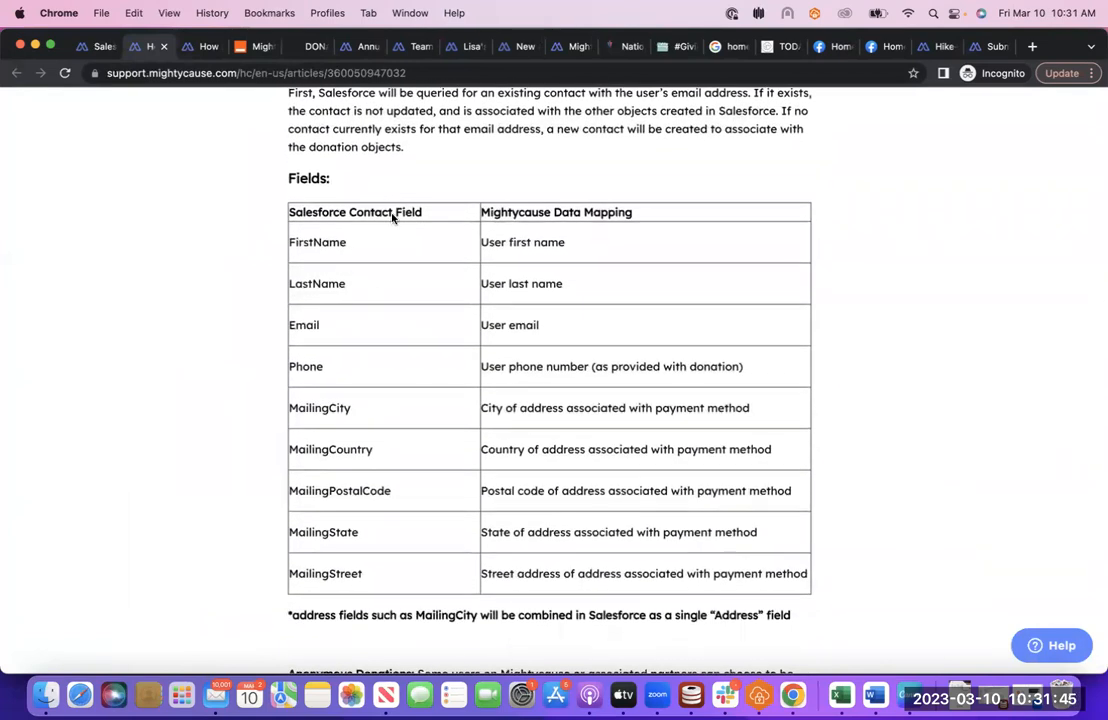
mouse_move(908, 398)
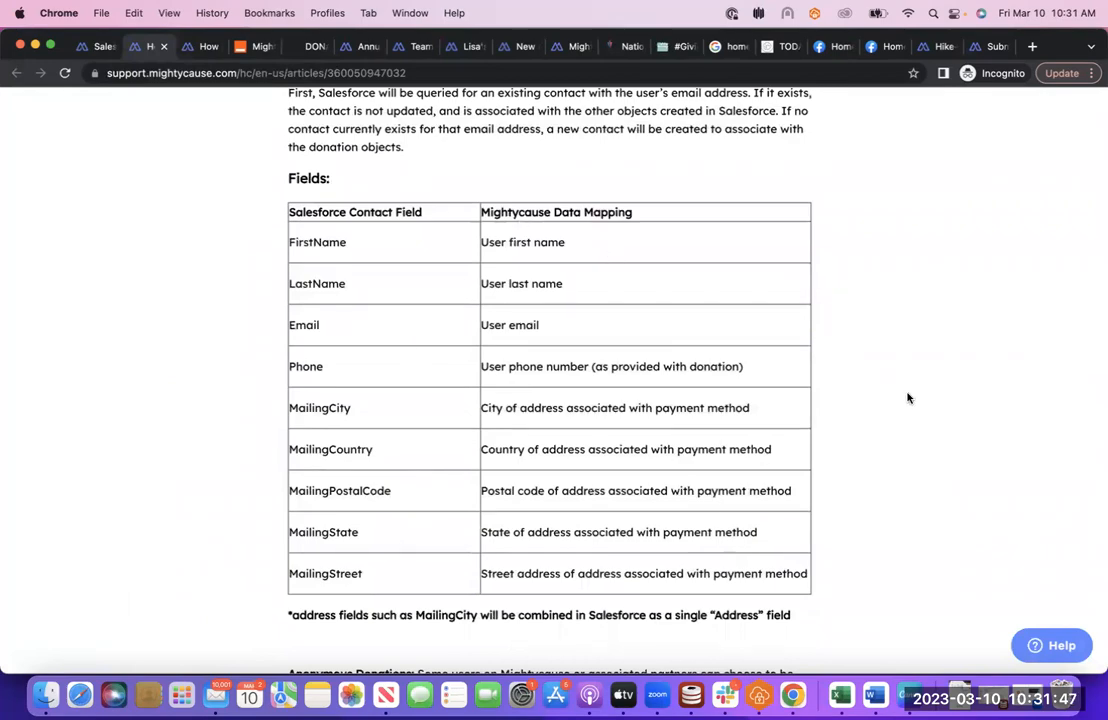
scroll(up, 3)
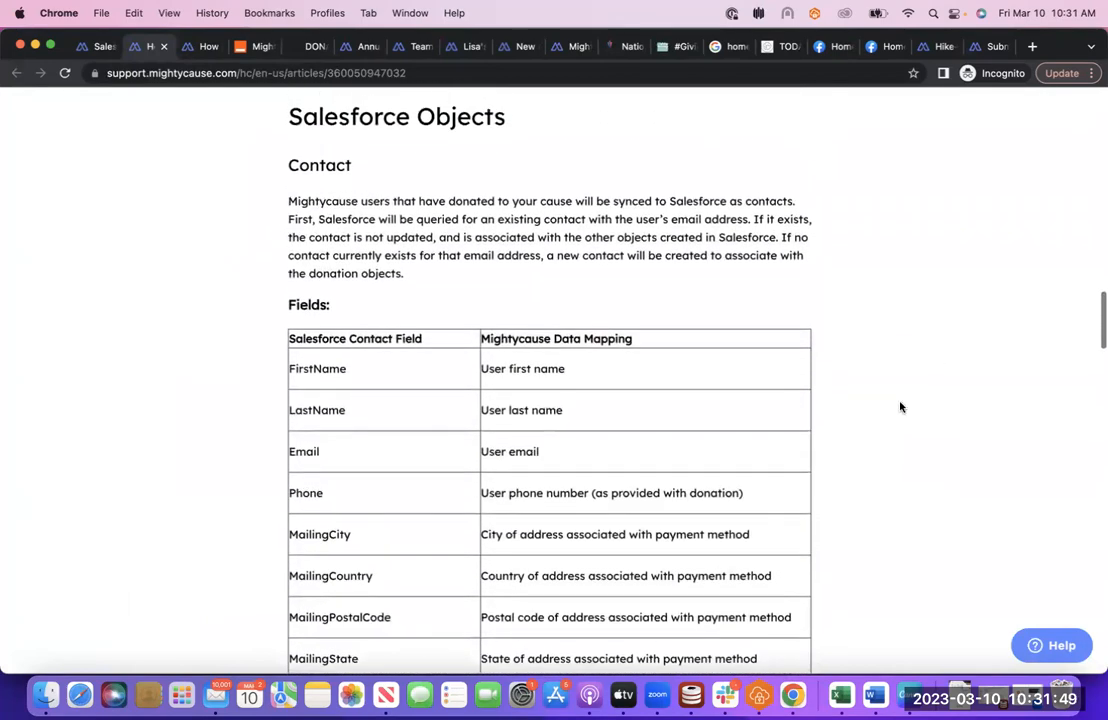
scroll(down, 3)
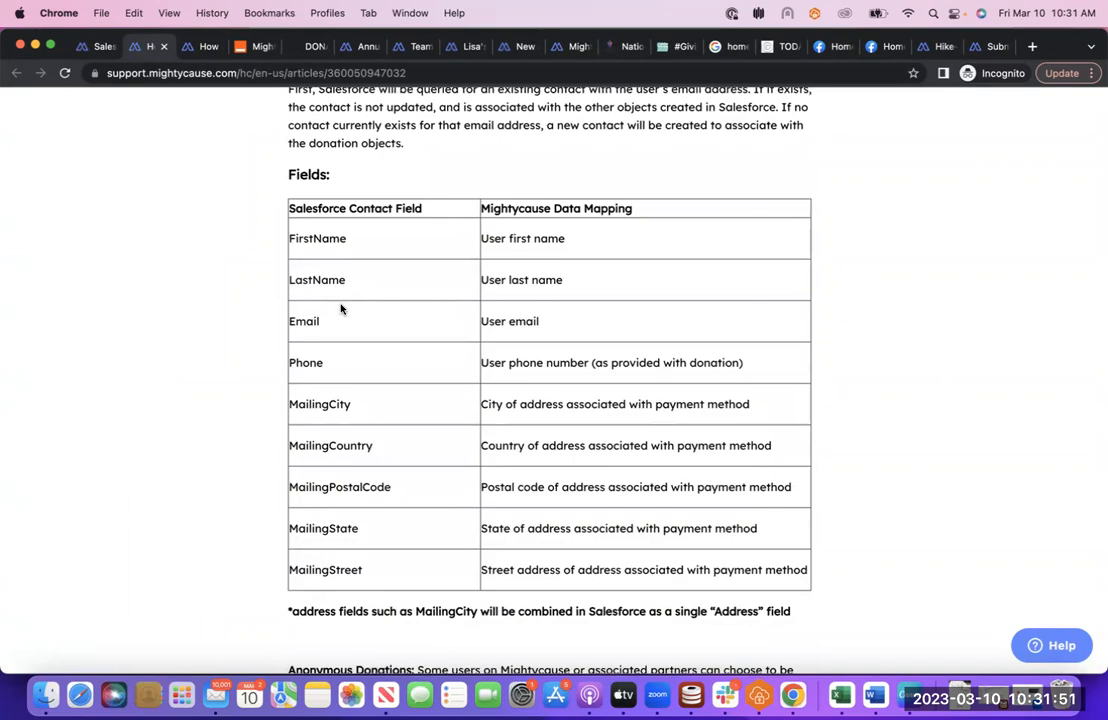
mouse_move(910, 544)
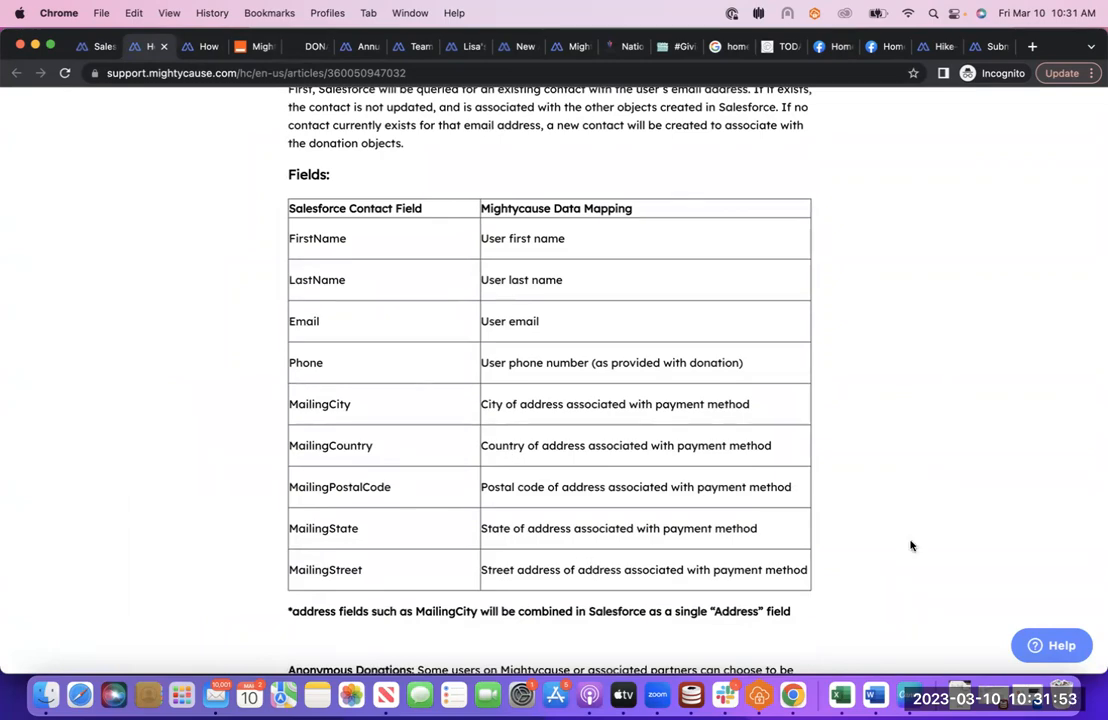
Scroll through the donation field table to the recurring, custom question and CustomAnswer4__c fields
scroll(down, 3)
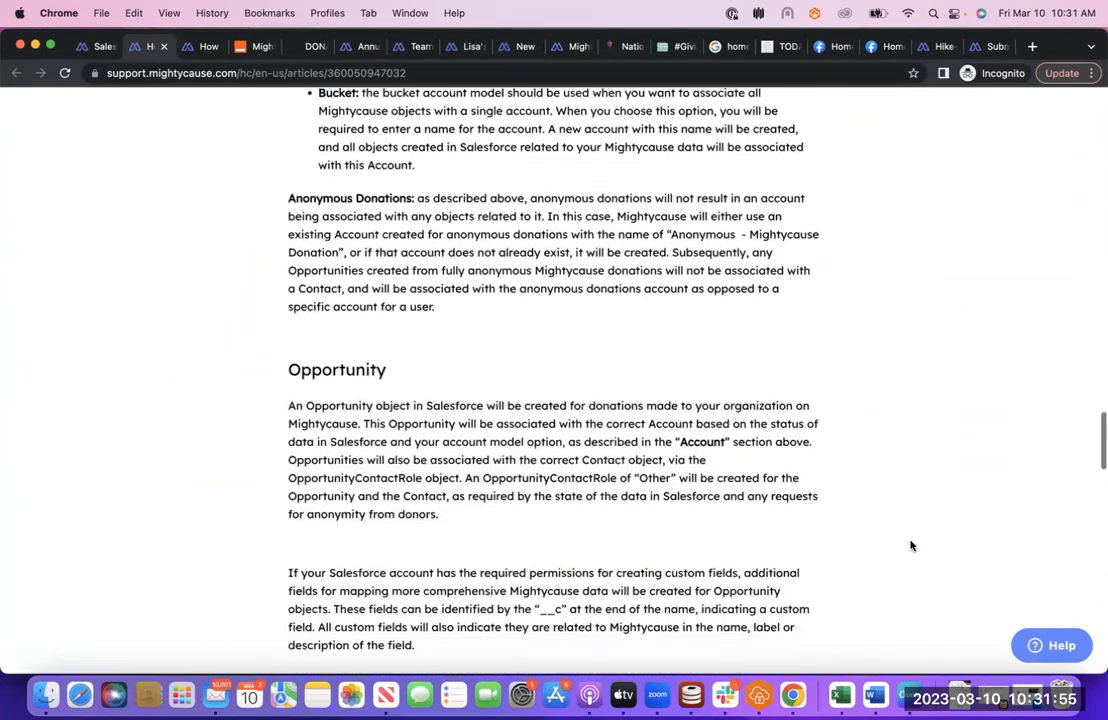
scroll(down, 3)
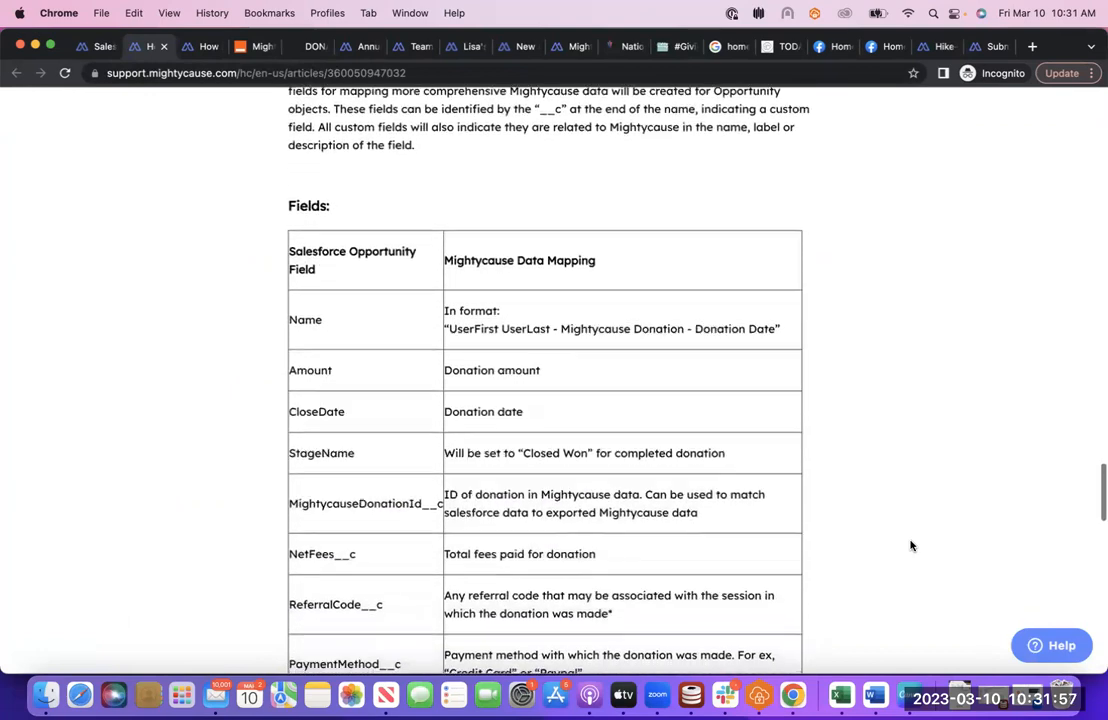
scroll(down, 3)
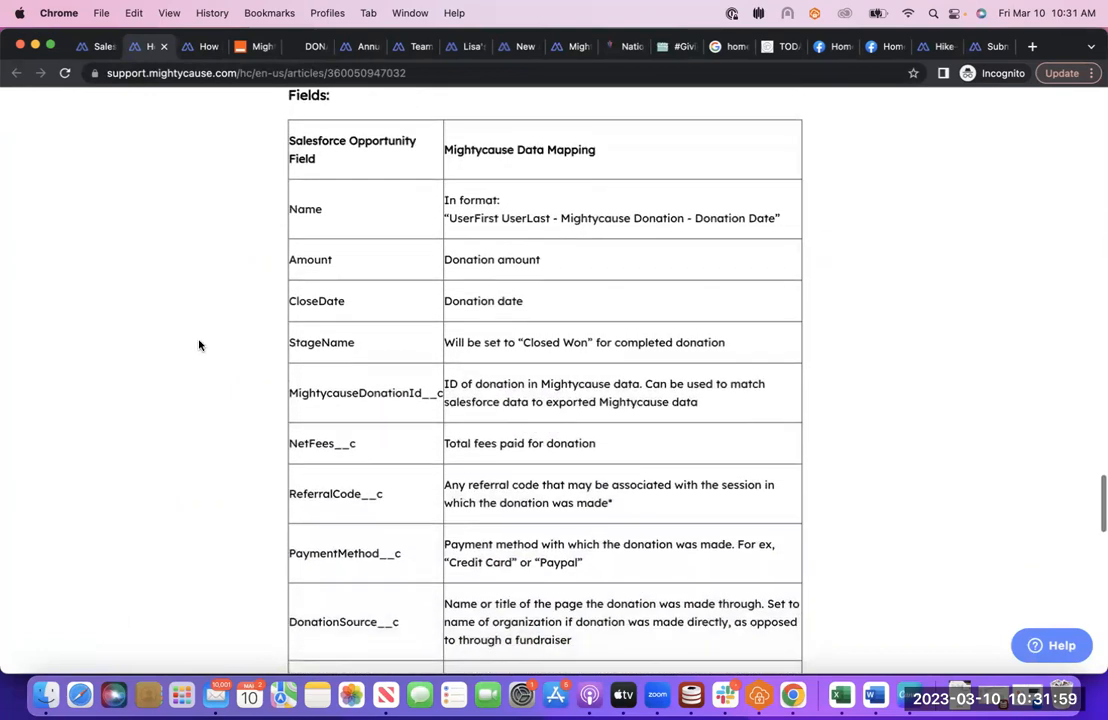
scroll(down, 3)
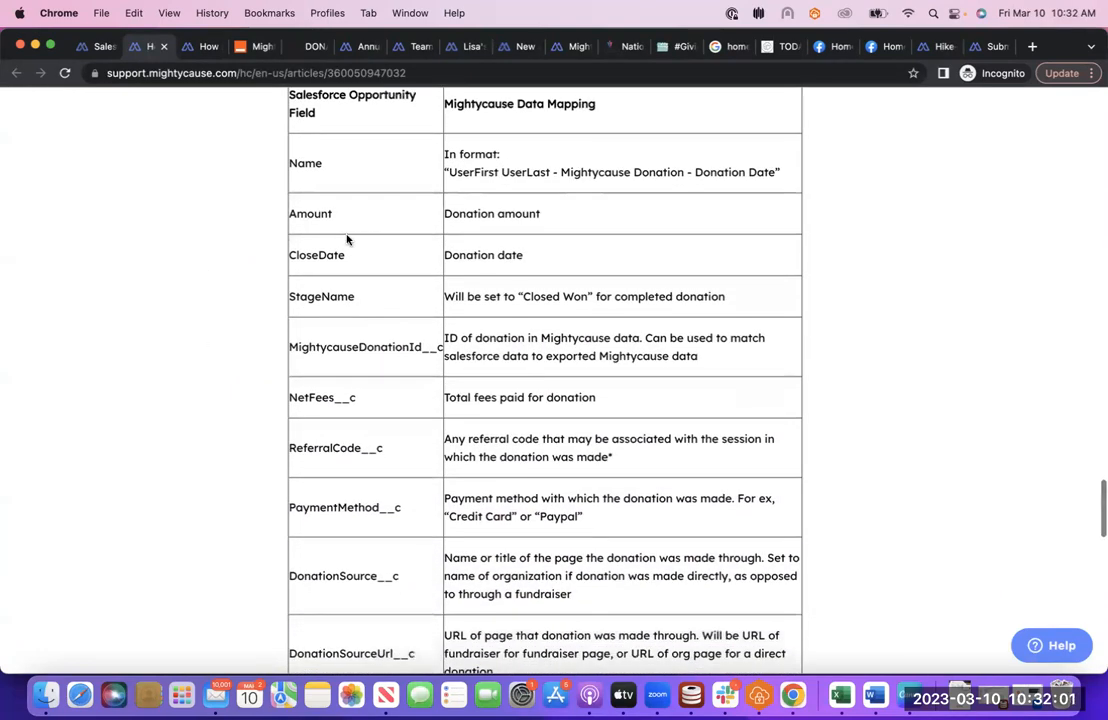
scroll(down, 3)
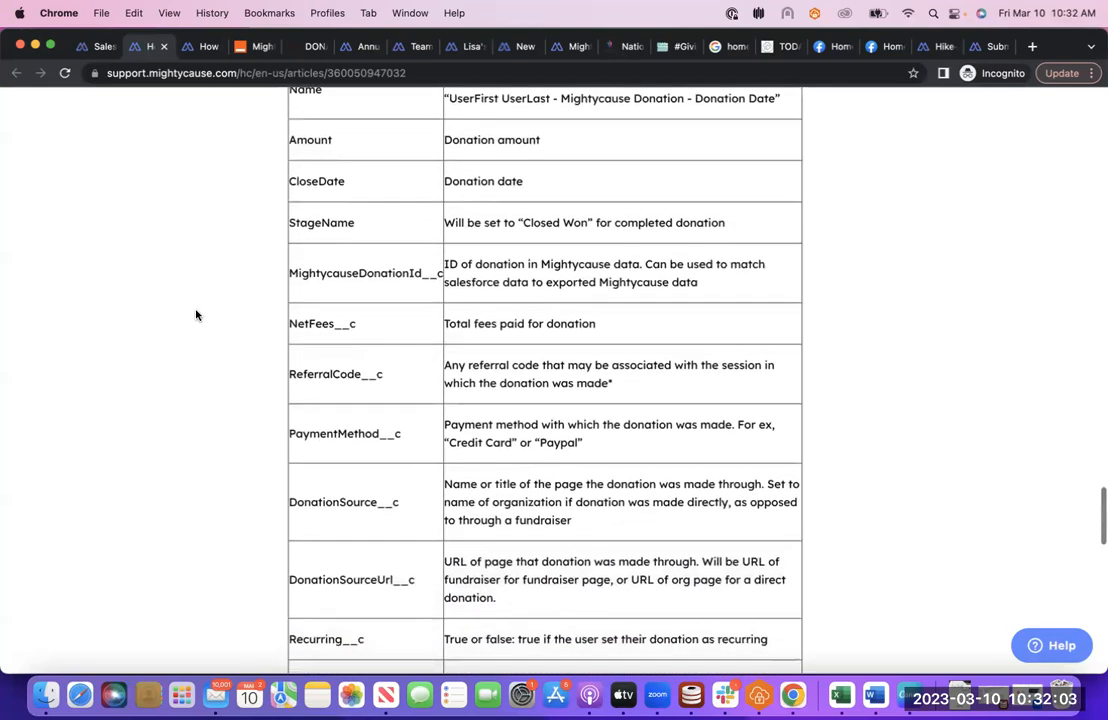
mouse_move(544, 232)
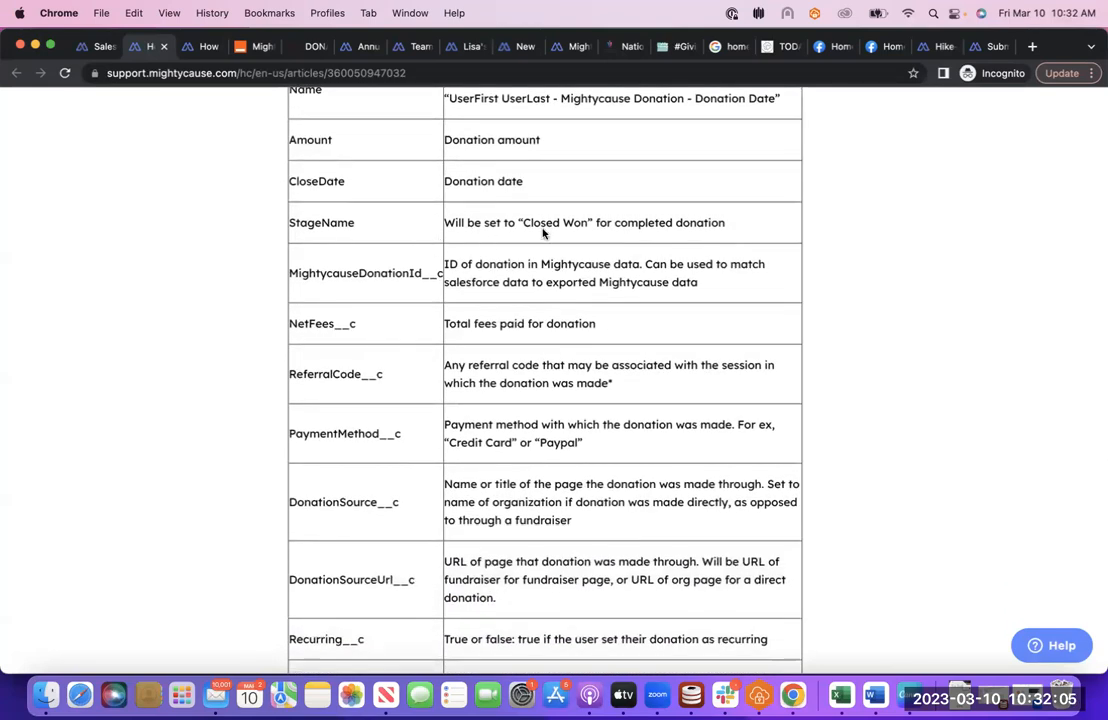
scroll(down, 3)
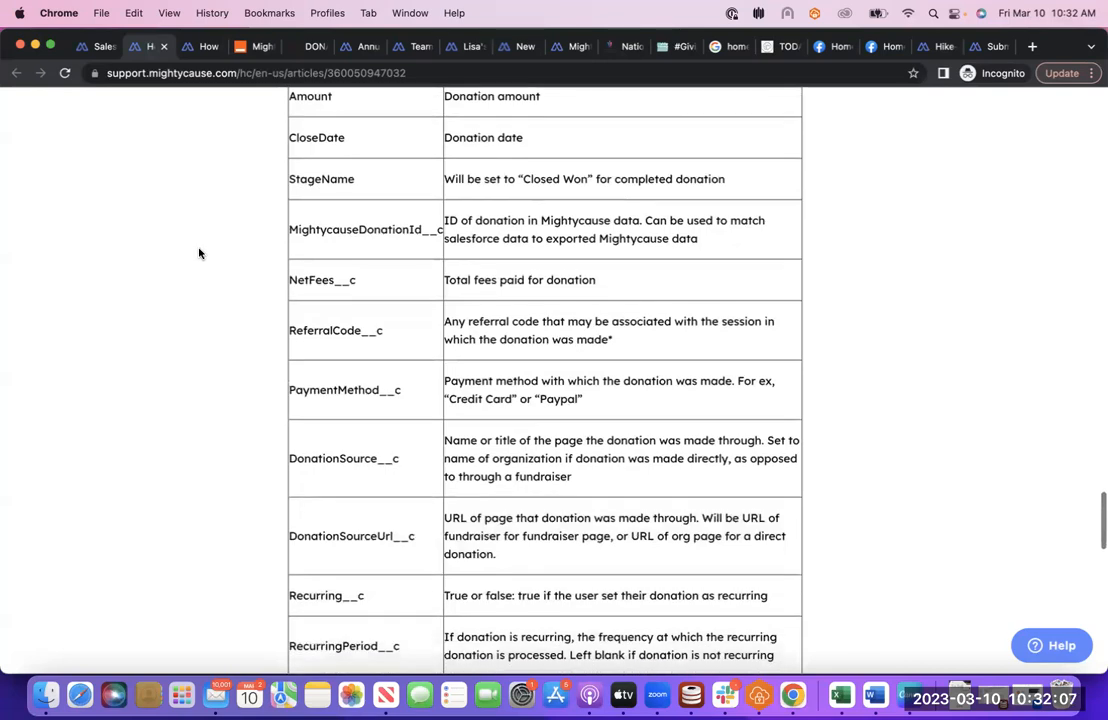
scroll(down, 3)
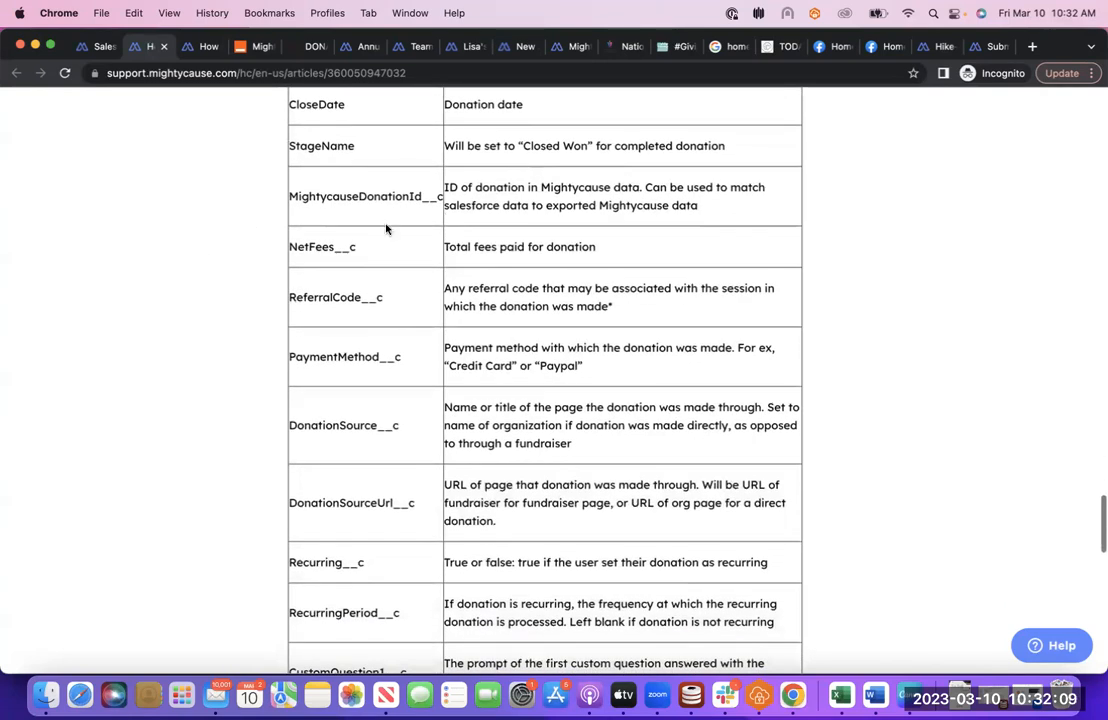
scroll(down, 3)
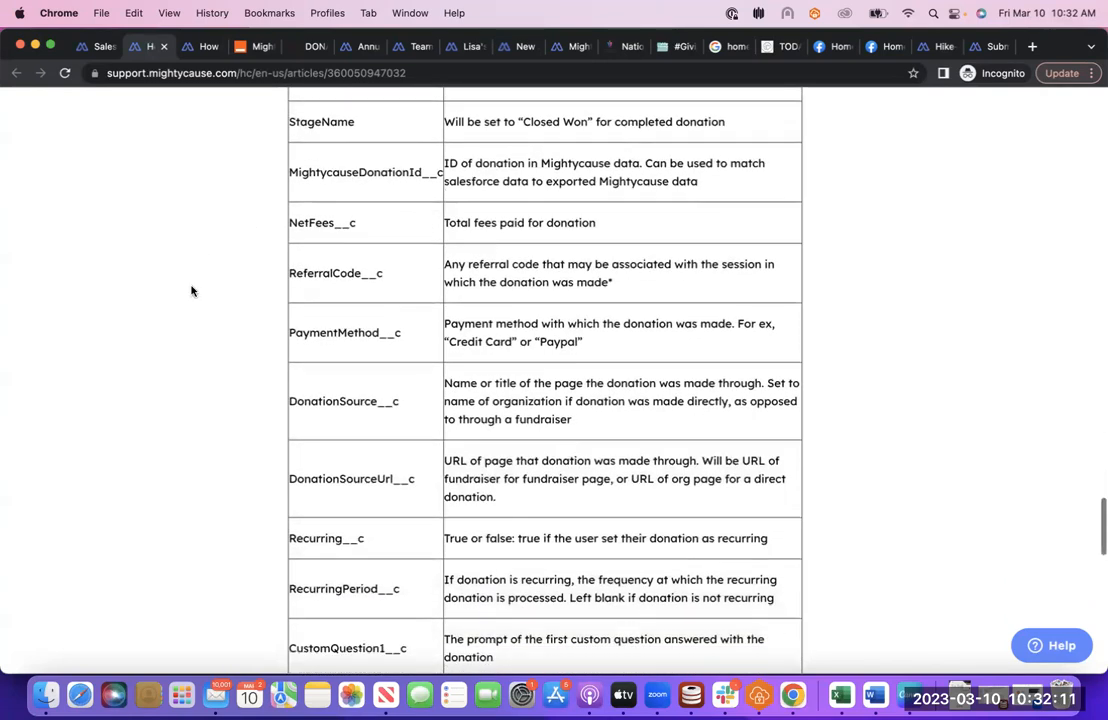
scroll(down, 3)
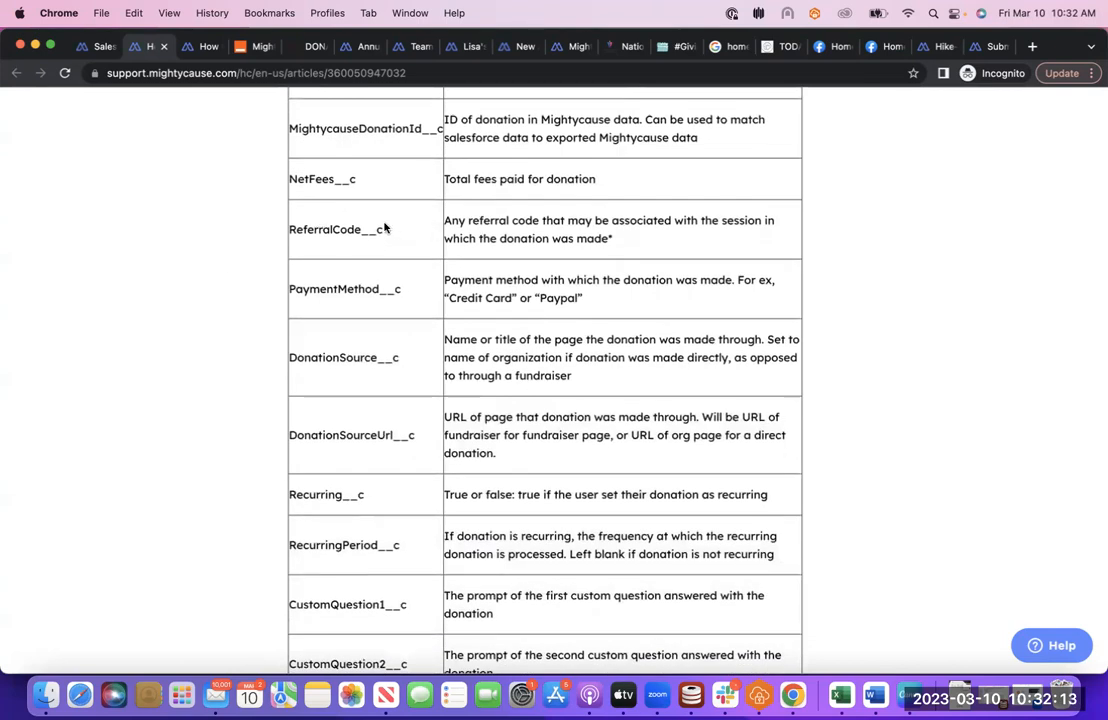
mouse_move(404, 232)
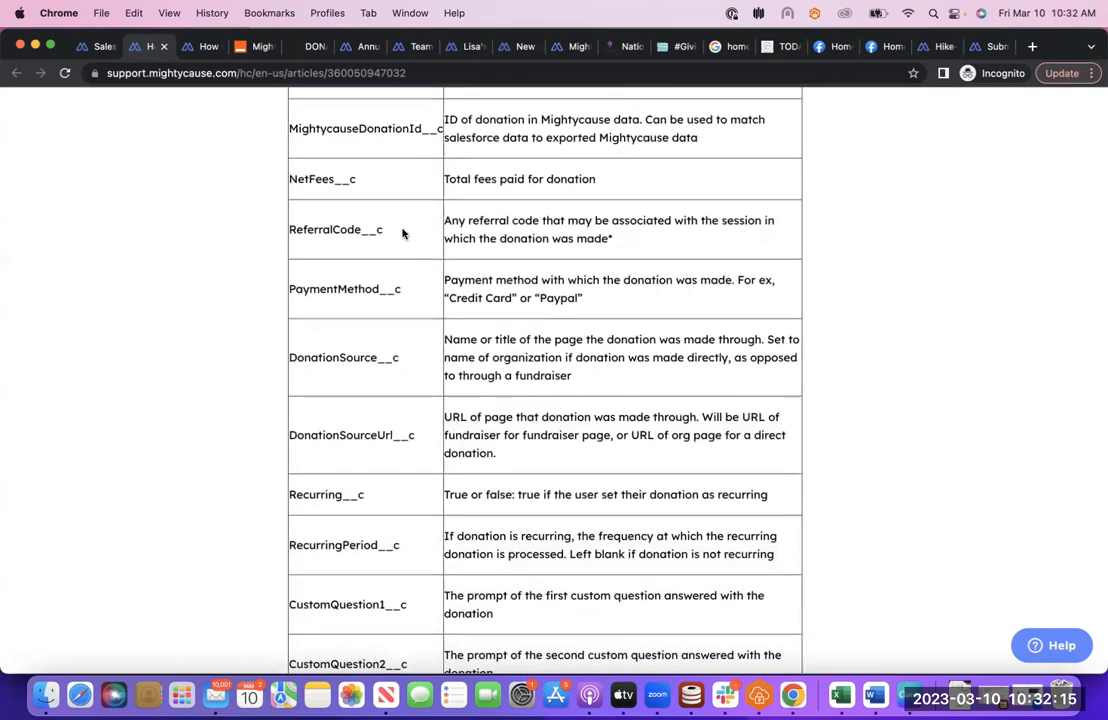
scroll(down, 3)
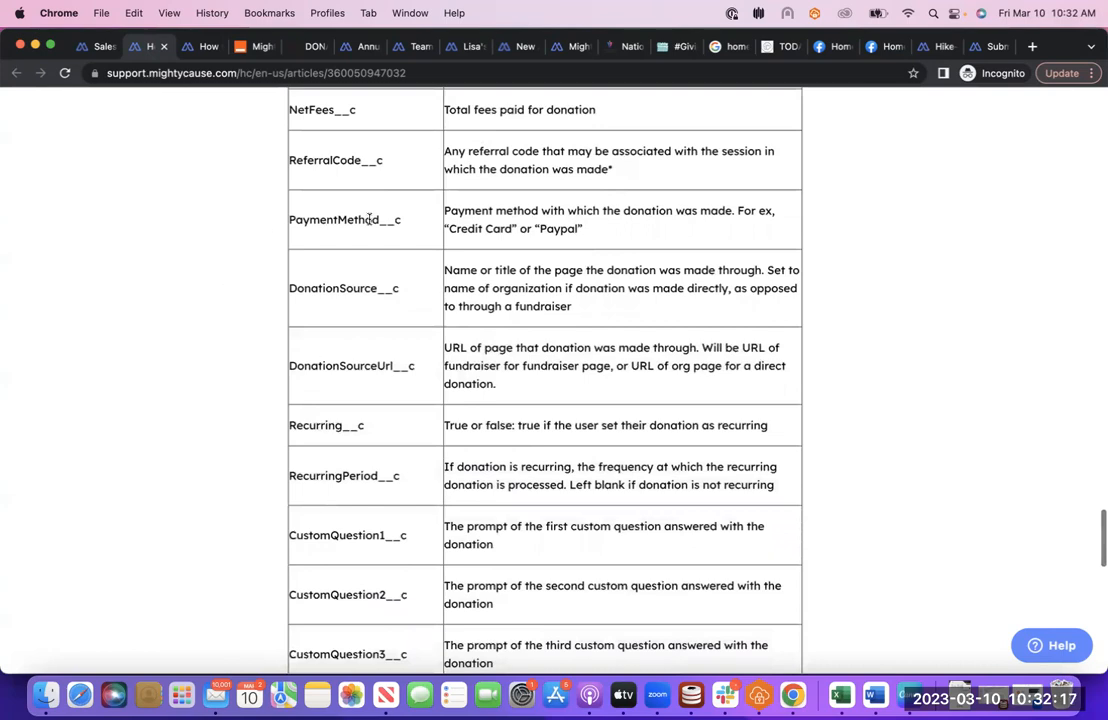
scroll(down, 3)
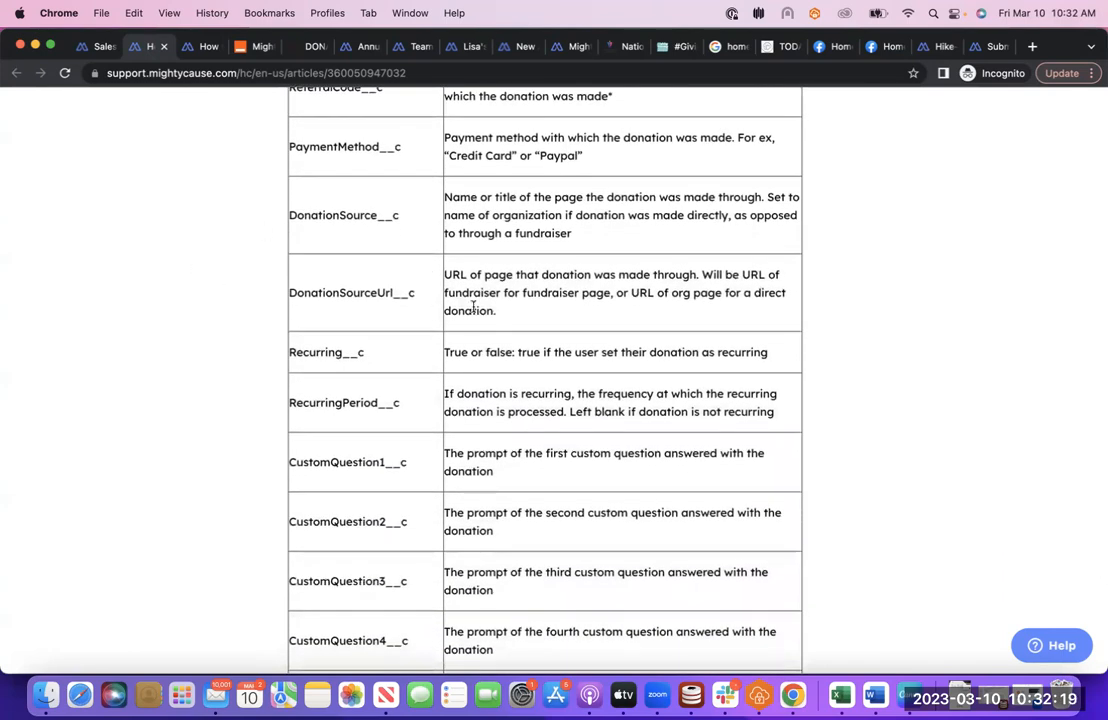
mouse_move(598, 214)
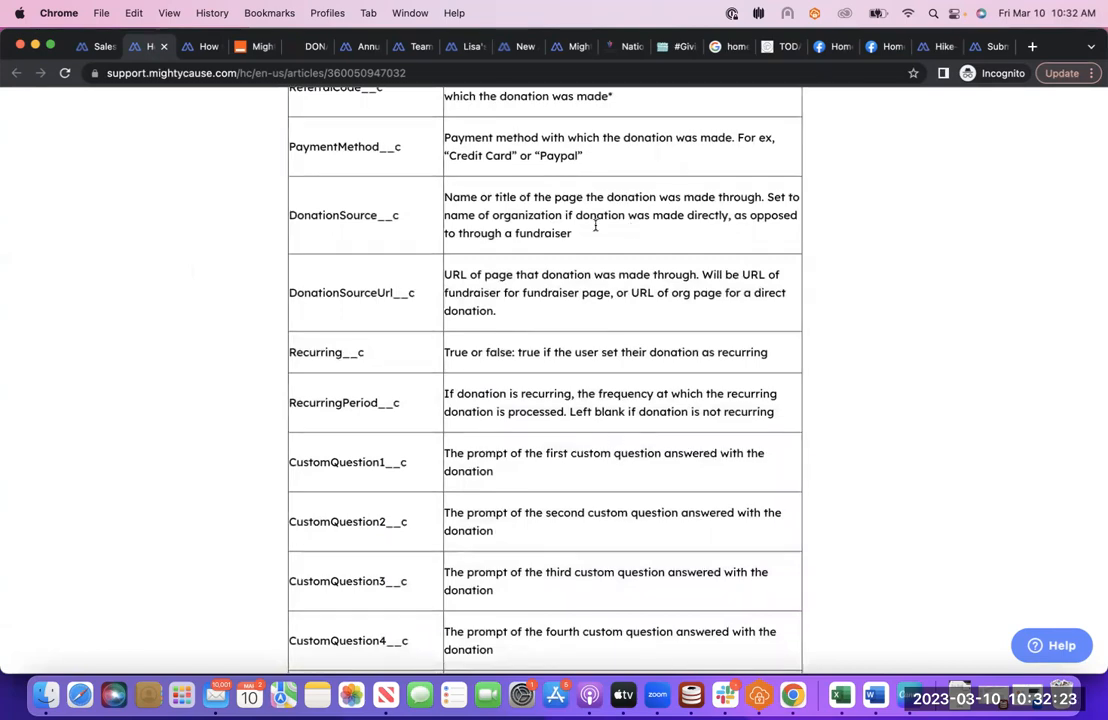
scroll(down, 3)
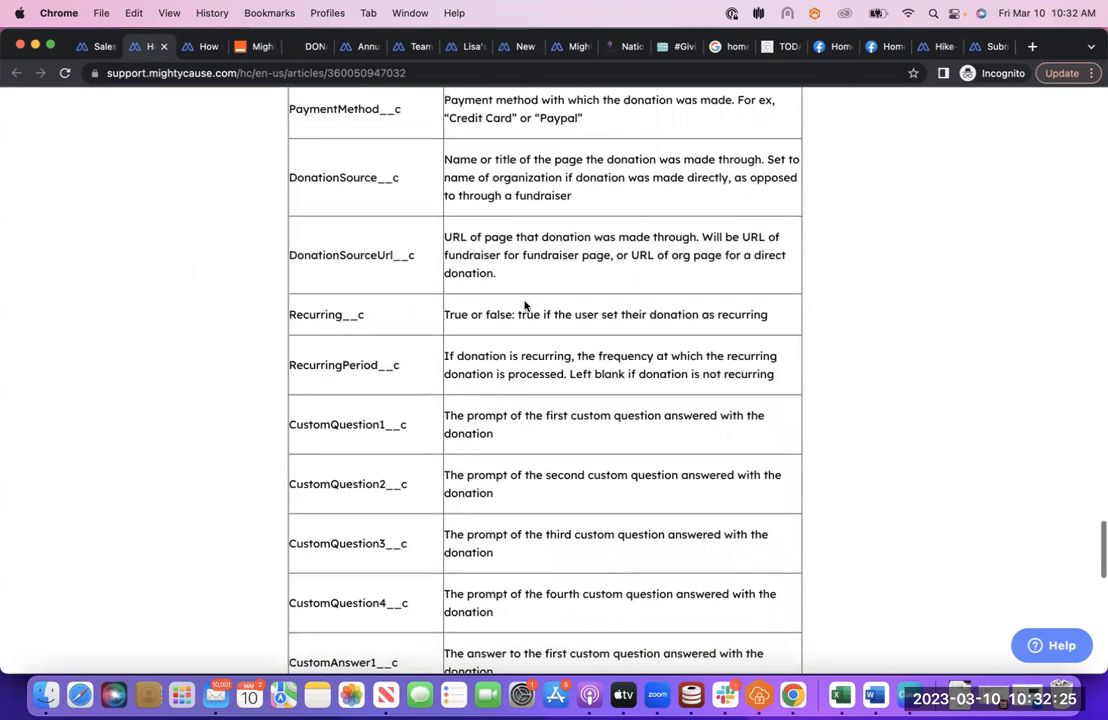
mouse_move(538, 308)
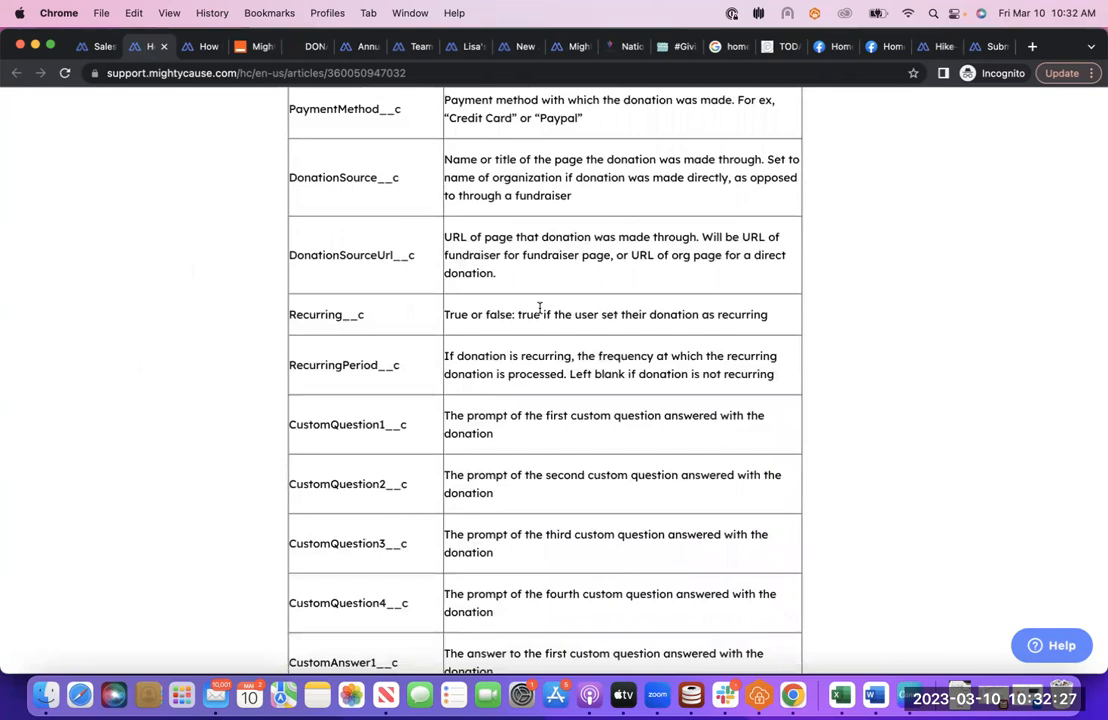
scroll(down, 3)
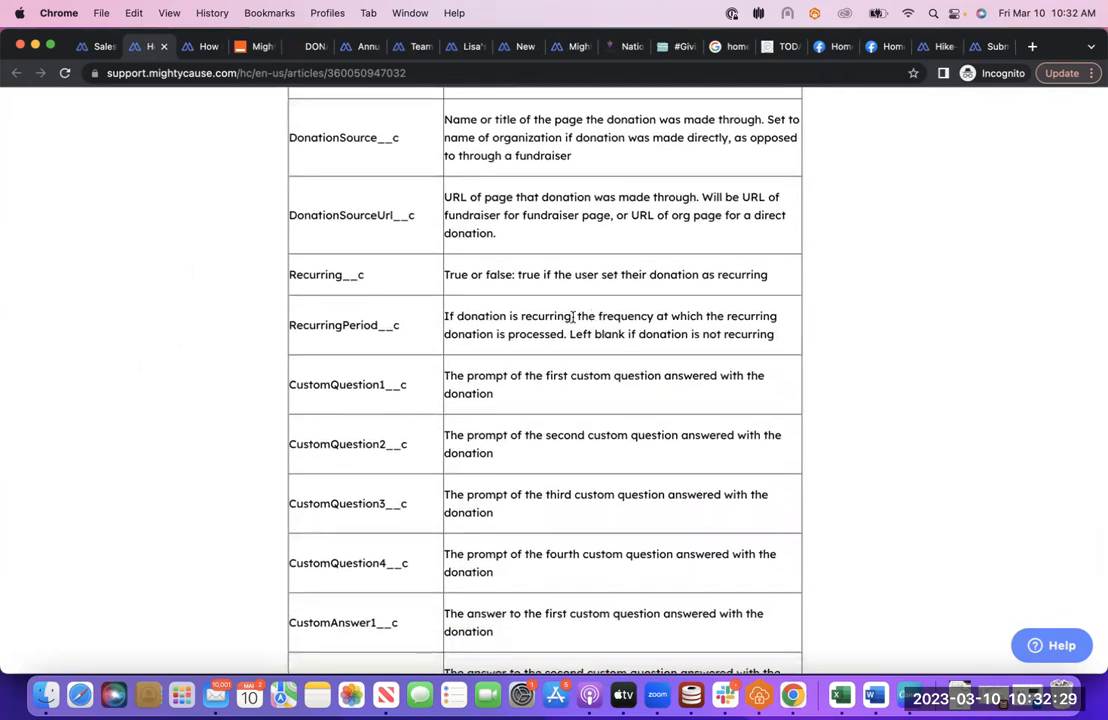
scroll(down, 3)
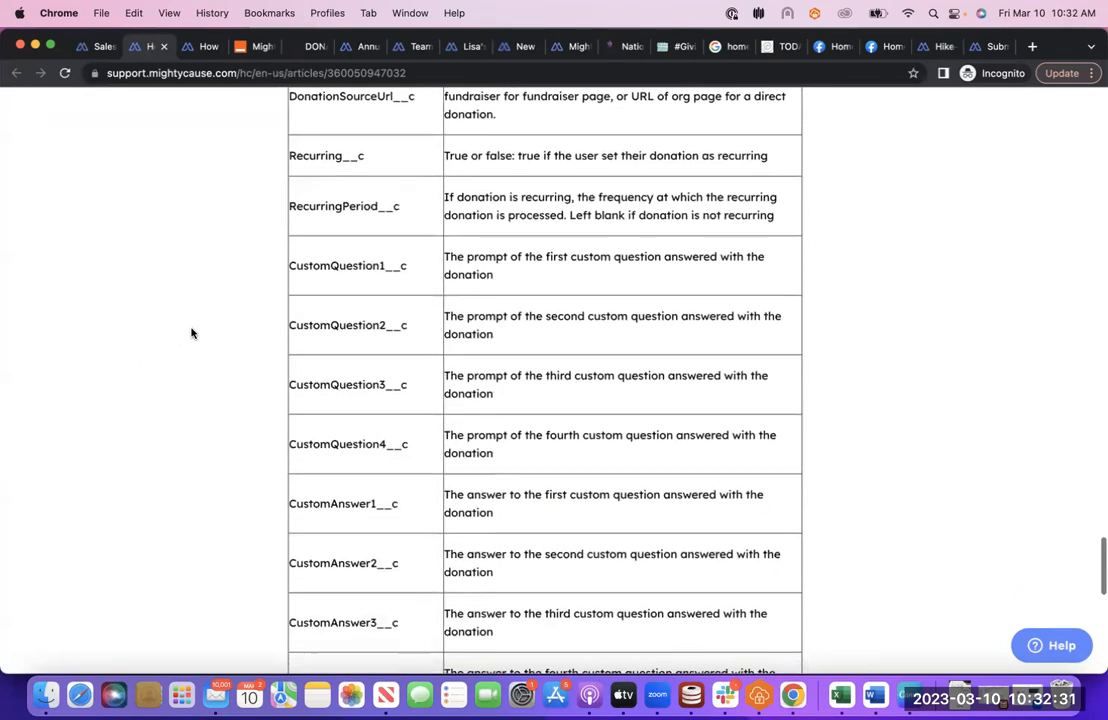
scroll(down, 3)
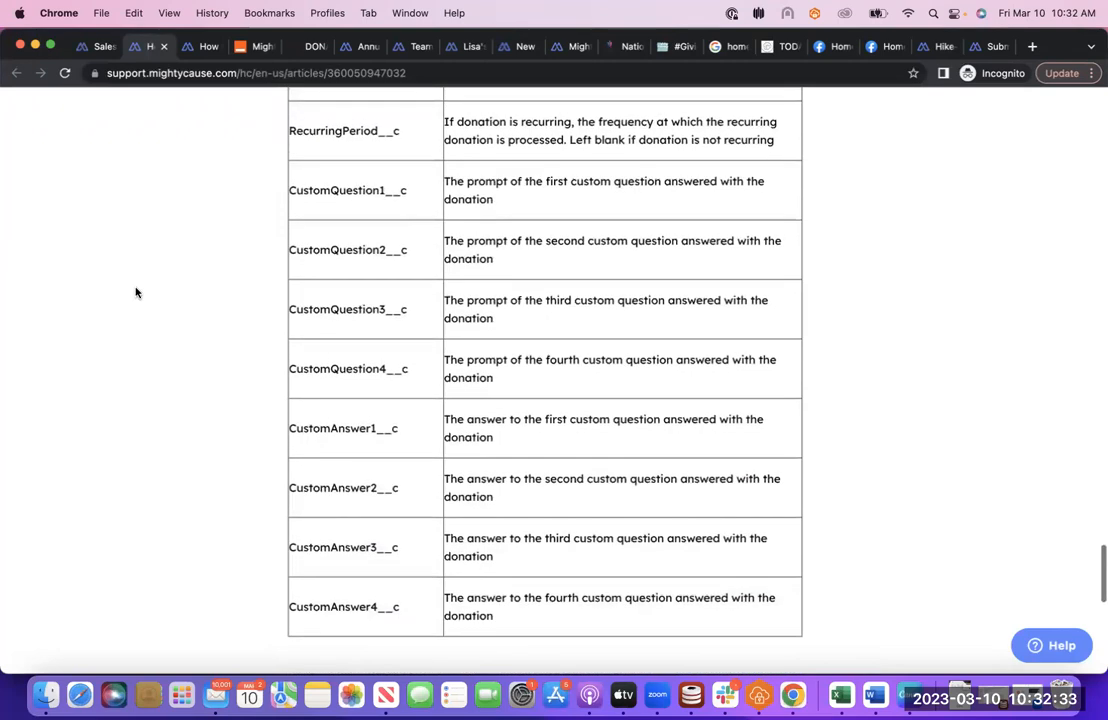
mouse_move(480, 396)
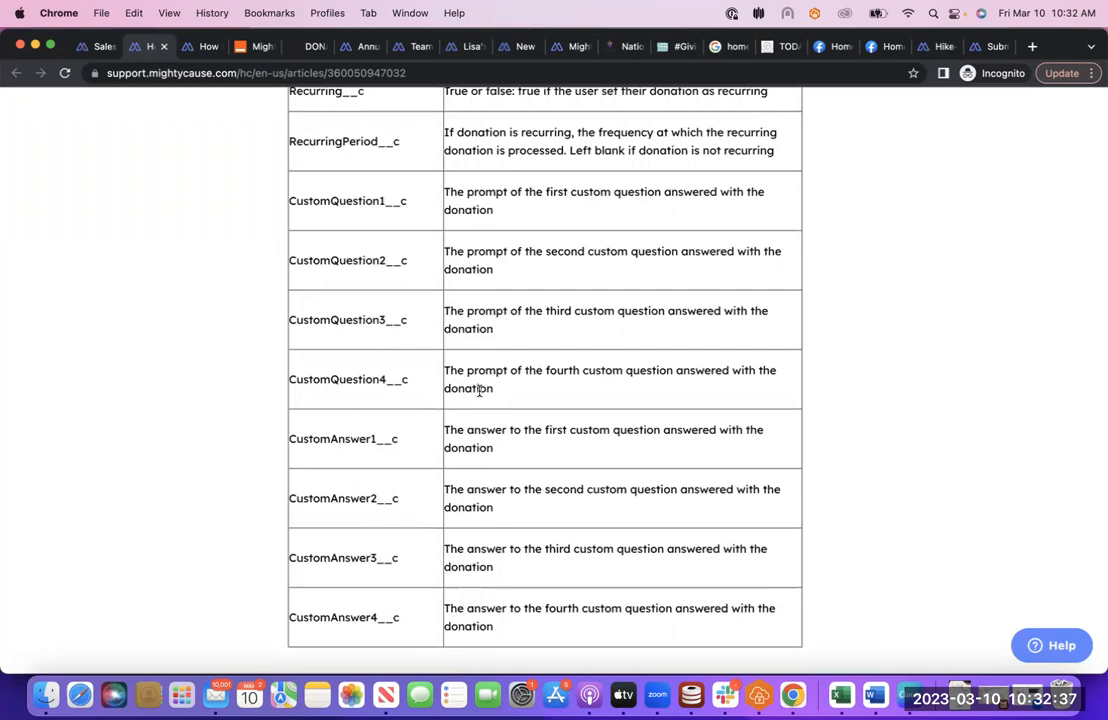
Switch back to the Mightycause Salesforce tab and return to the Integrations overview
click(96, 46)
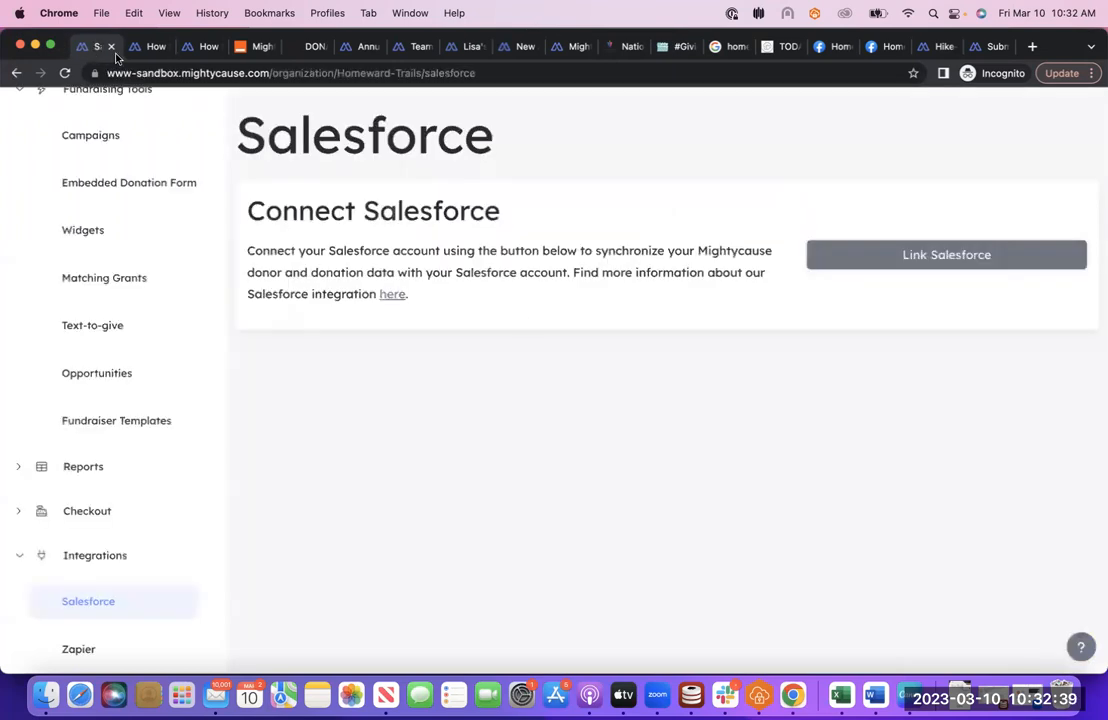
mouse_move(698, 422)
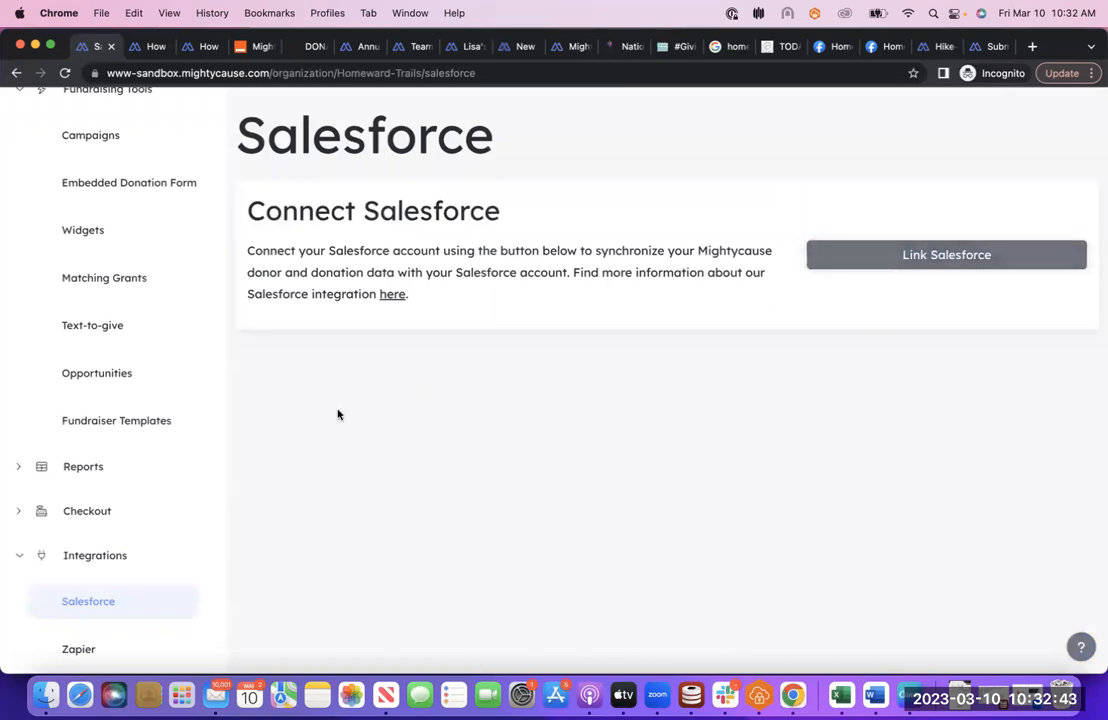
click(96, 556)
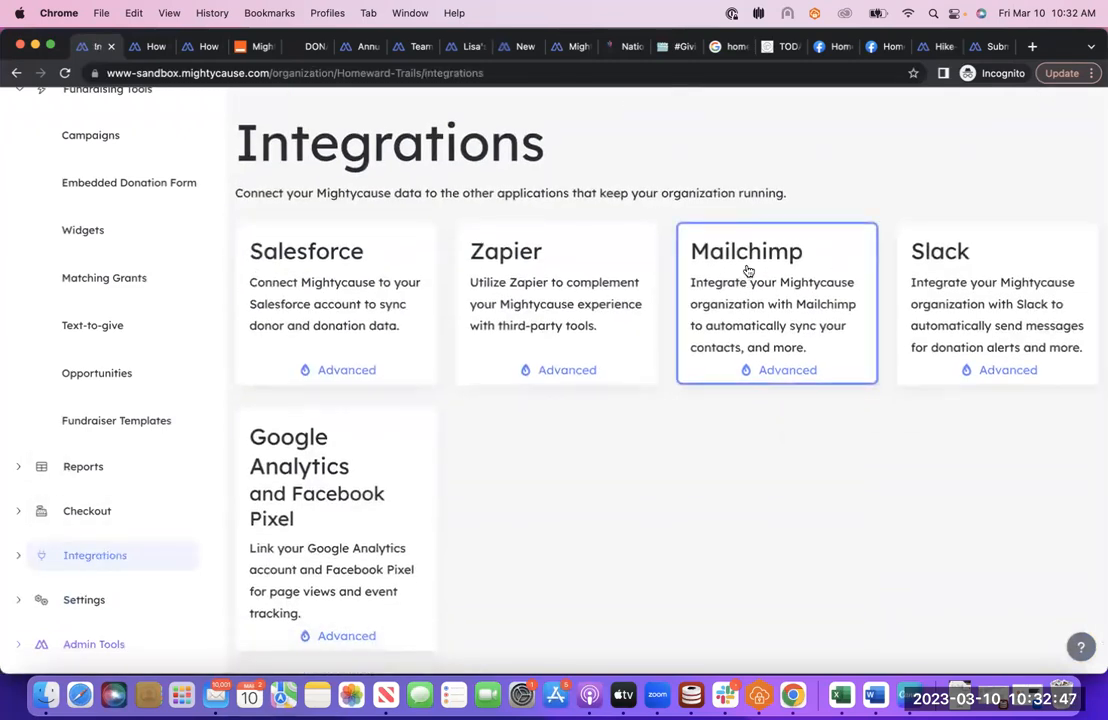
View the not-yet-connected Mailchimp integration page, then head back toward the integrations list
click(776, 290)
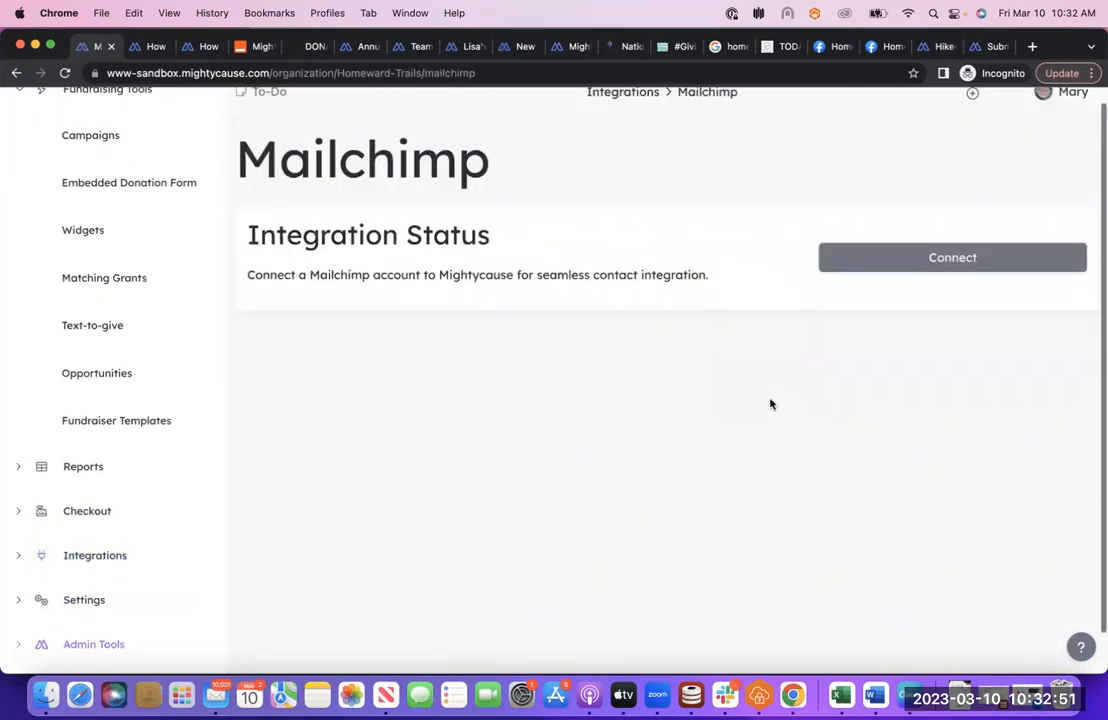
mouse_move(744, 352)
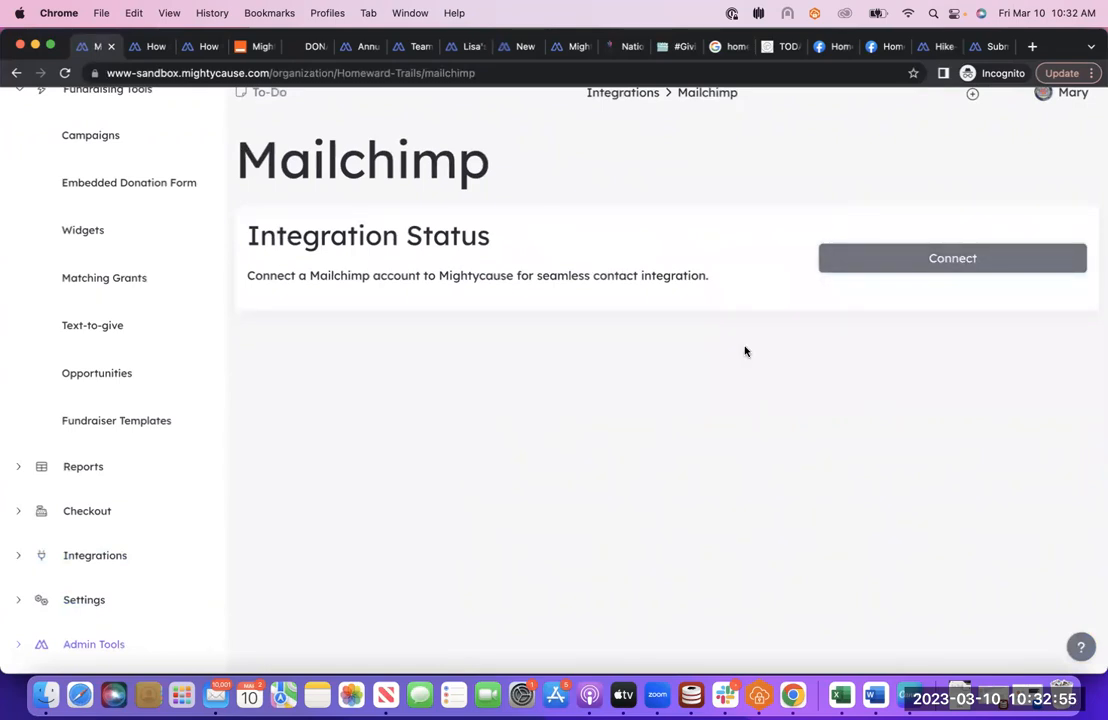
mouse_move(484, 344)
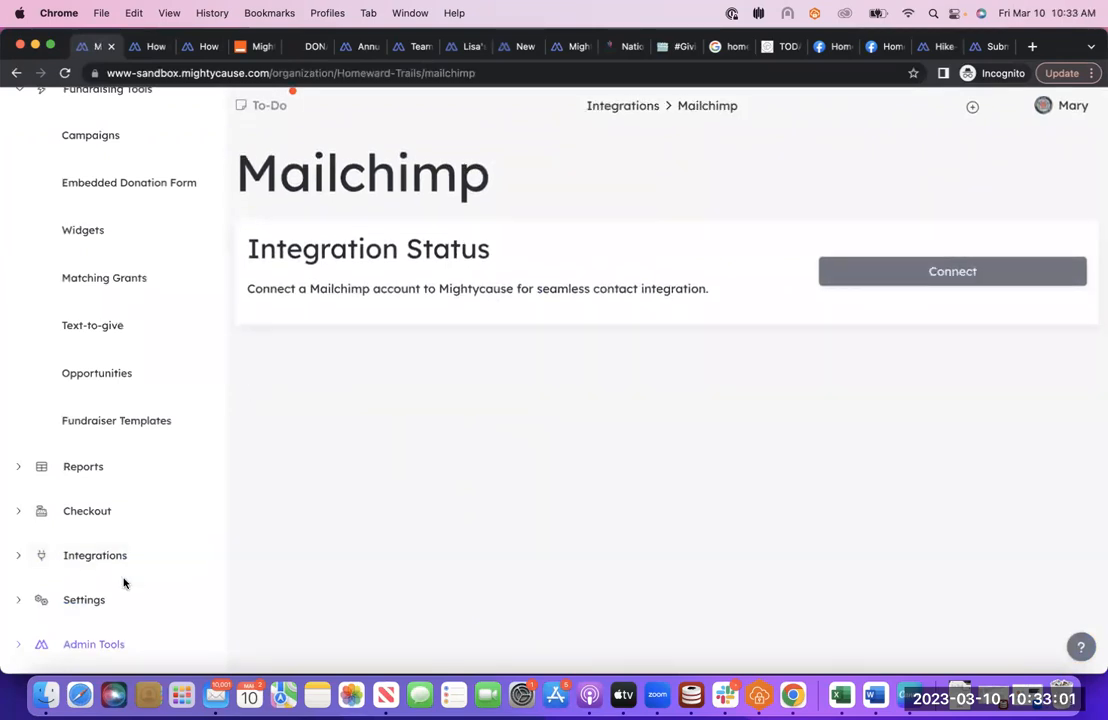
click(96, 556)
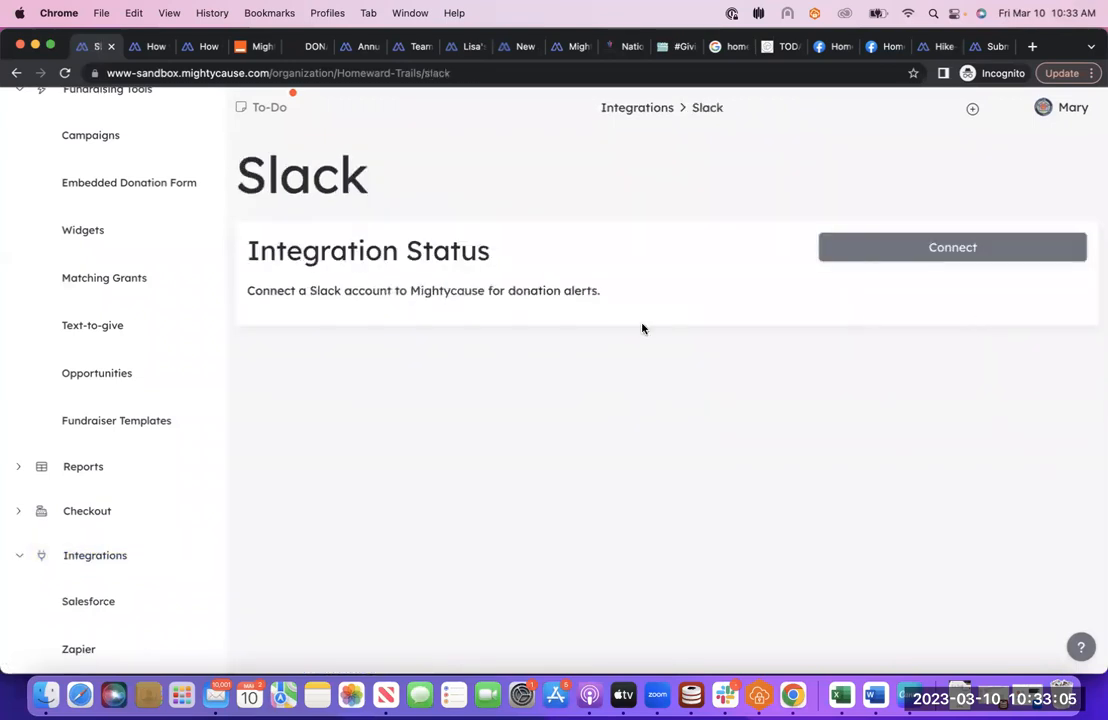
Review the Slack donation-alert integration page and return to the Integrations overview
scroll(up, 3)
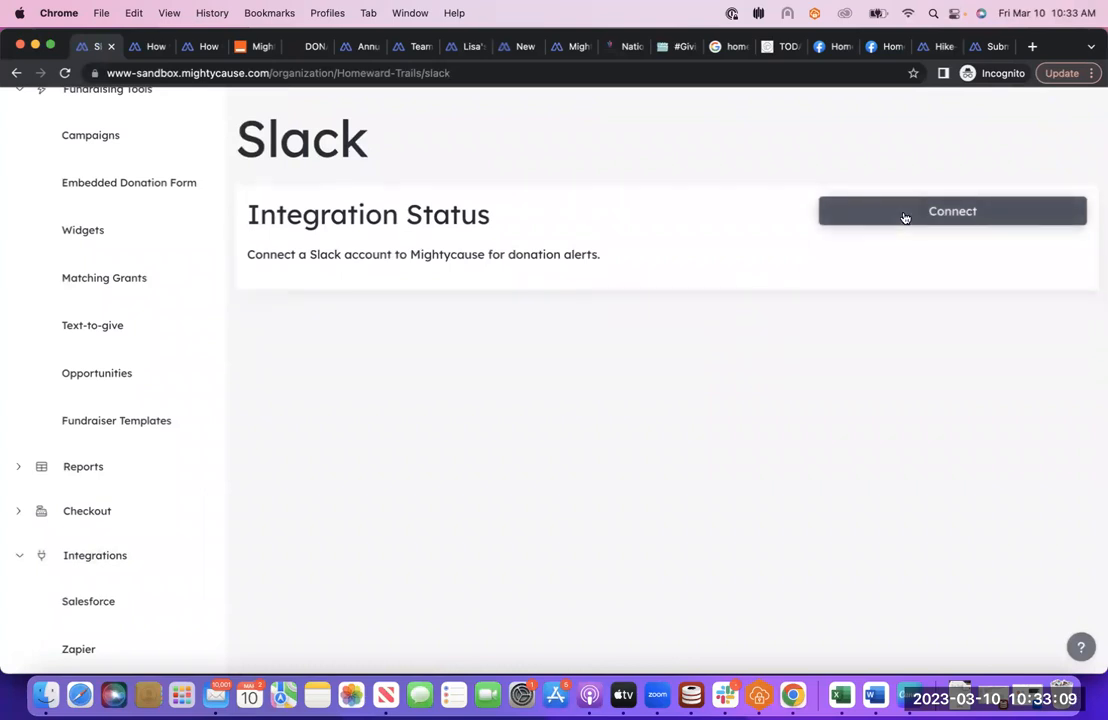
mouse_move(560, 264)
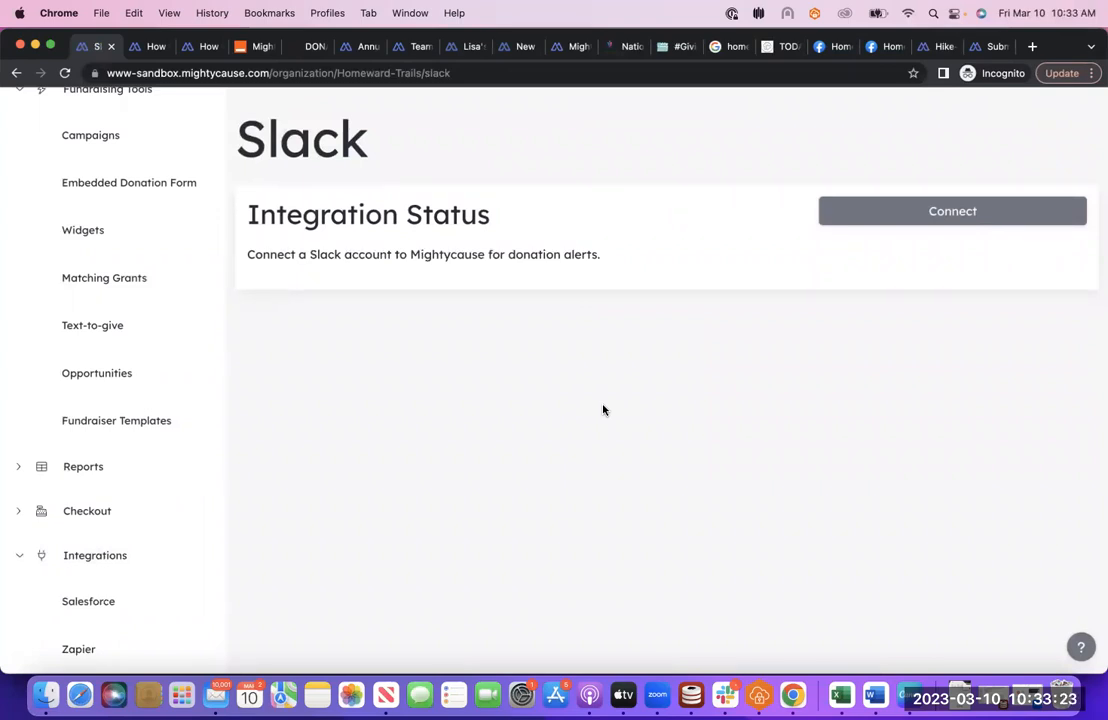
mouse_move(832, 262)
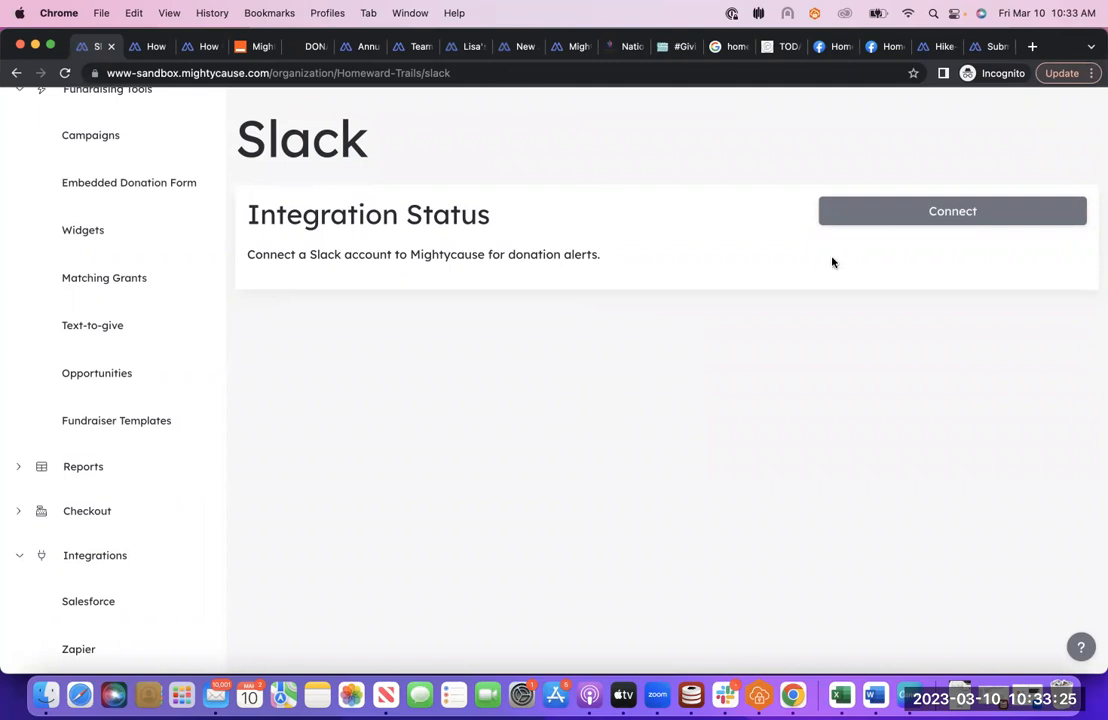
mouse_move(856, 252)
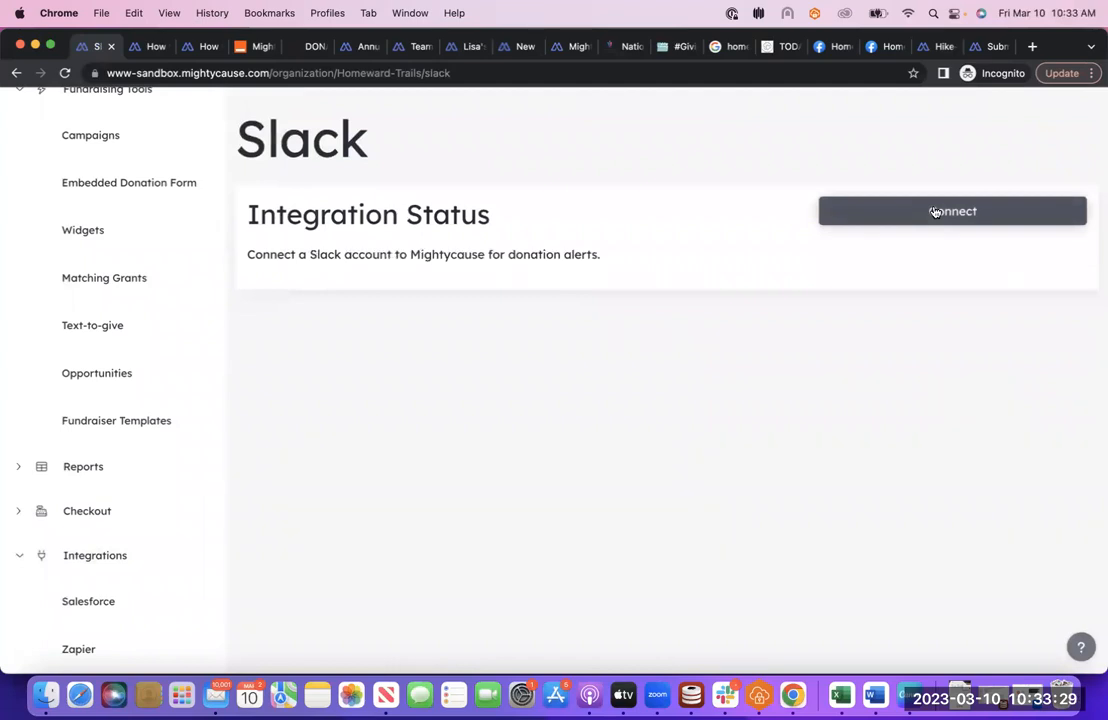
mouse_move(670, 344)
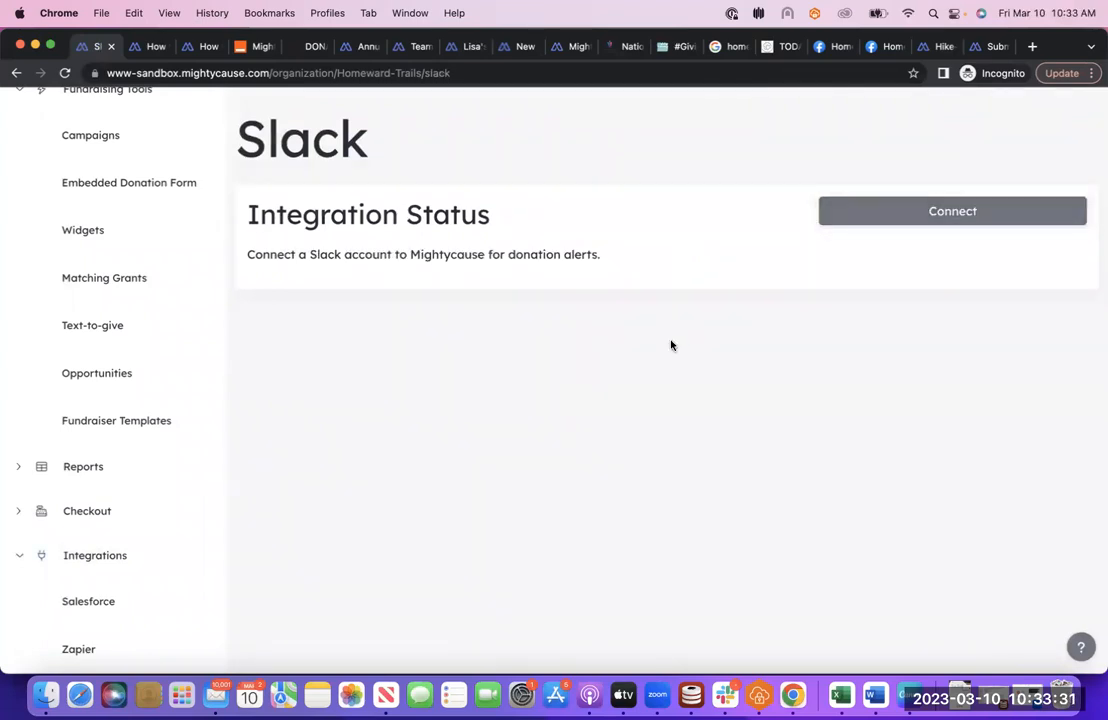
mouse_move(688, 308)
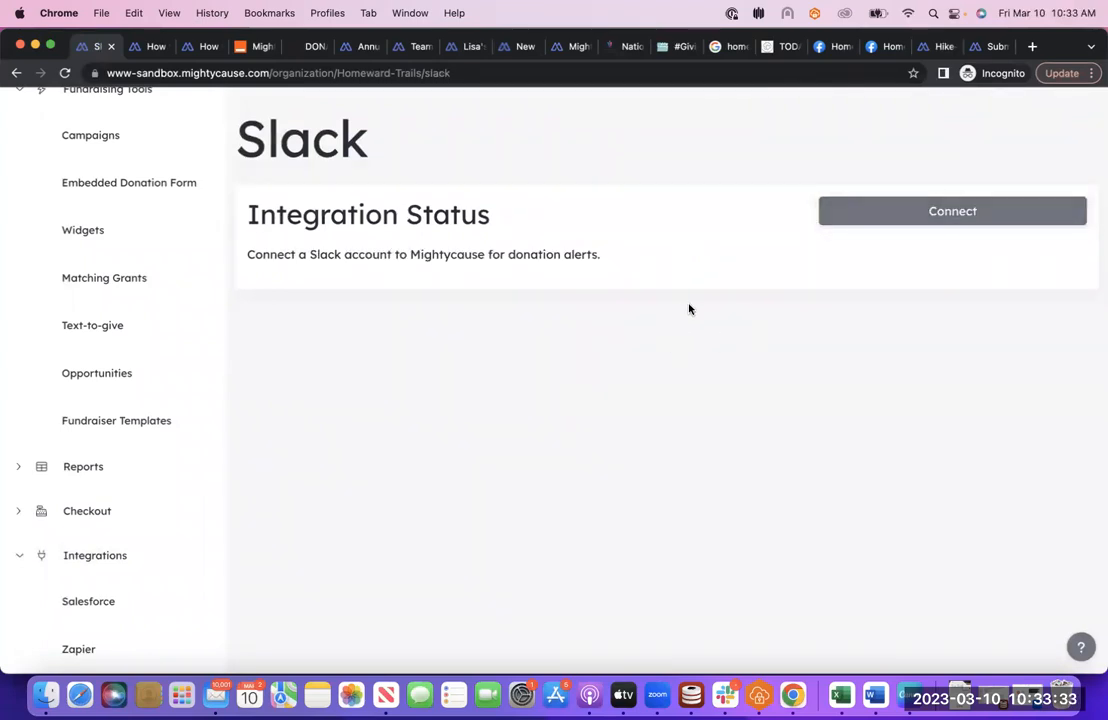
click(94, 556)
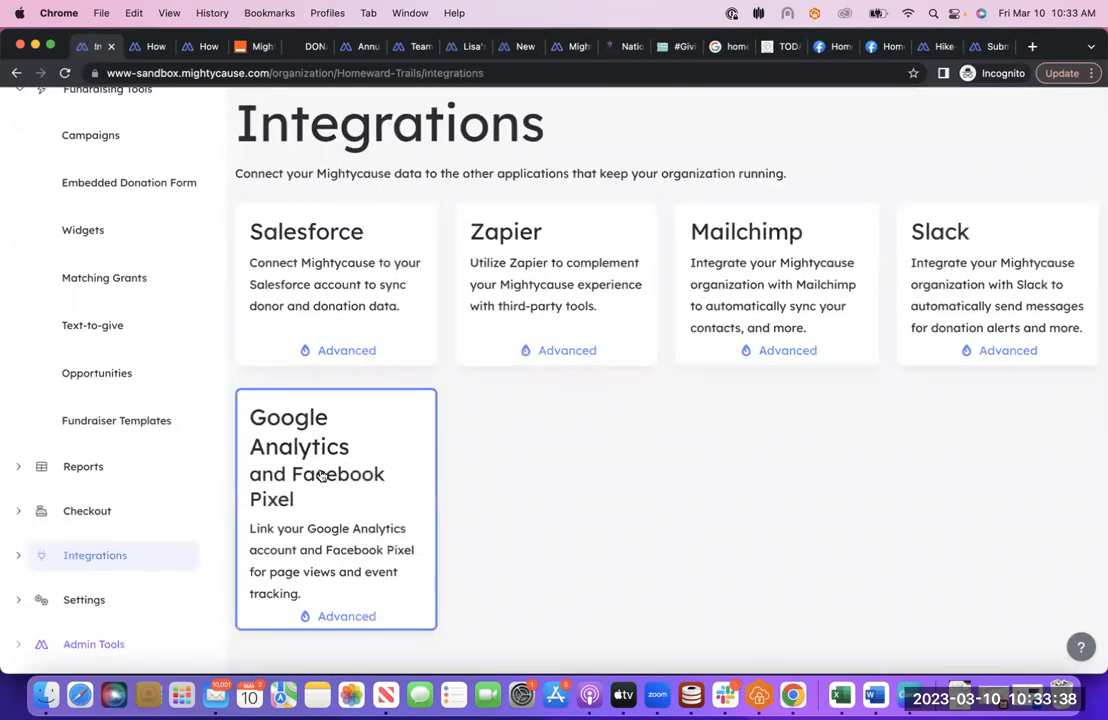
View the Google Analytics and Facebook Pixel integration, then browse the Zapier ready-made Zap templates
click(346, 616)
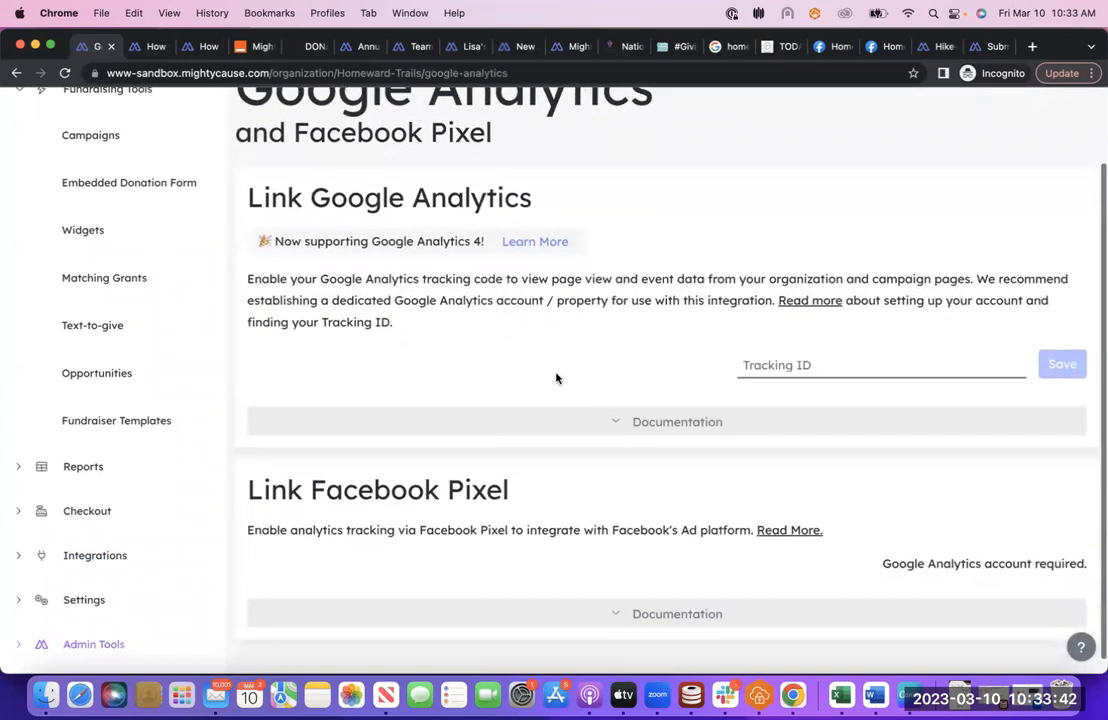
mouse_move(916, 536)
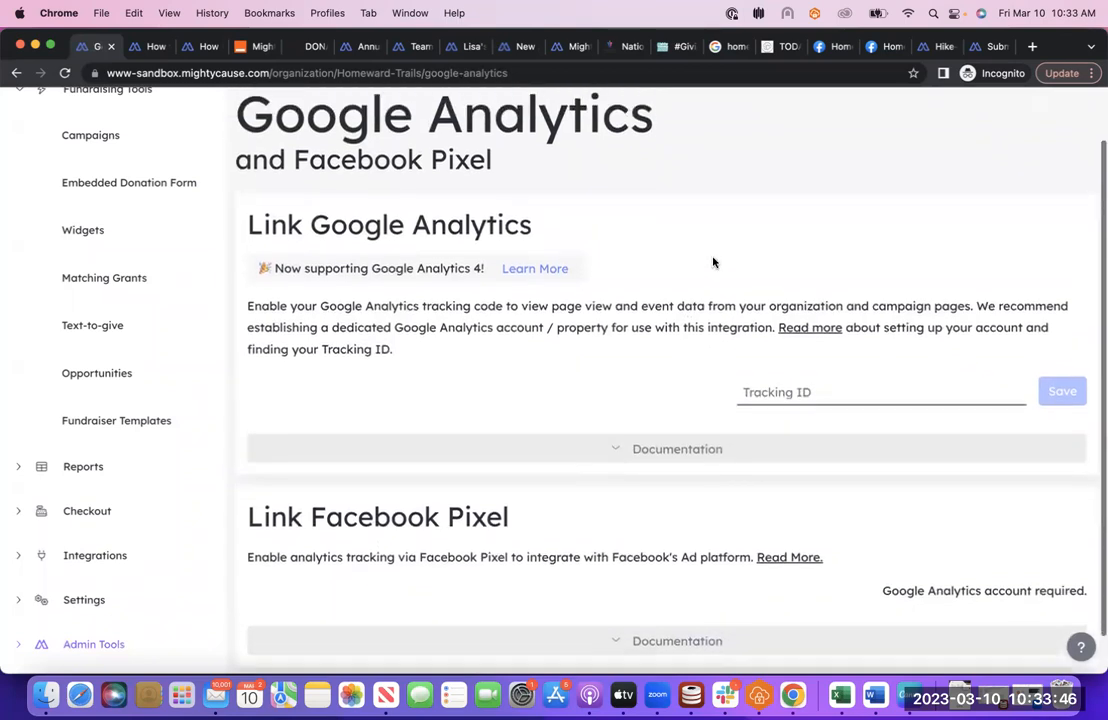
scroll(up, 3)
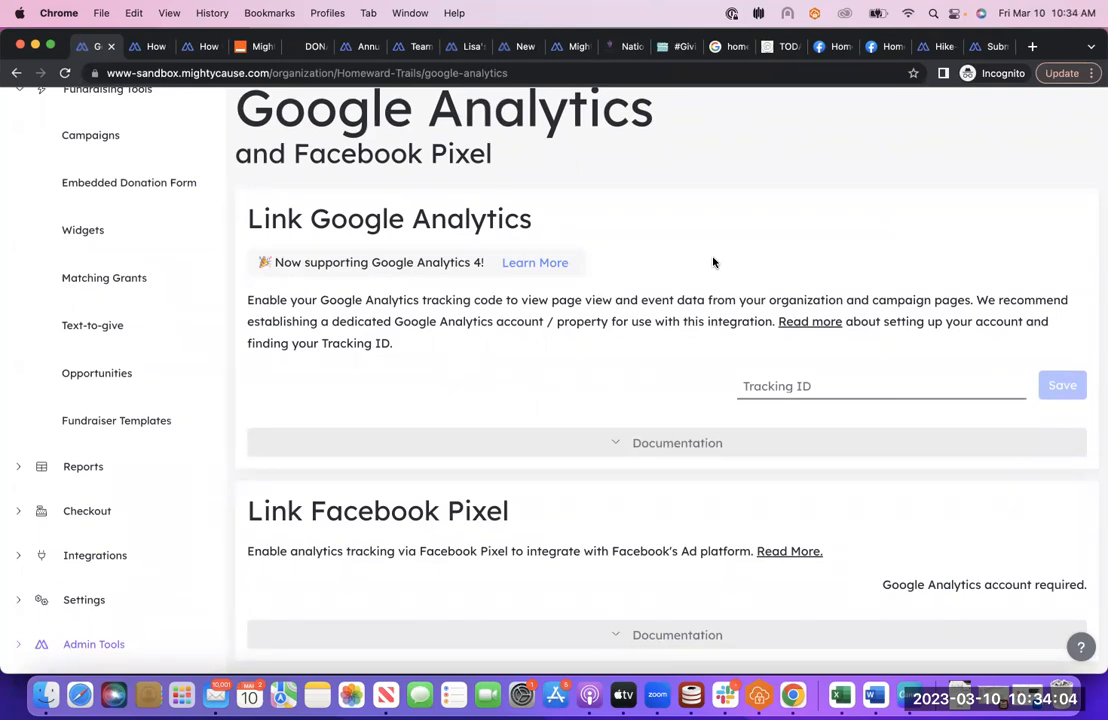
mouse_move(540, 352)
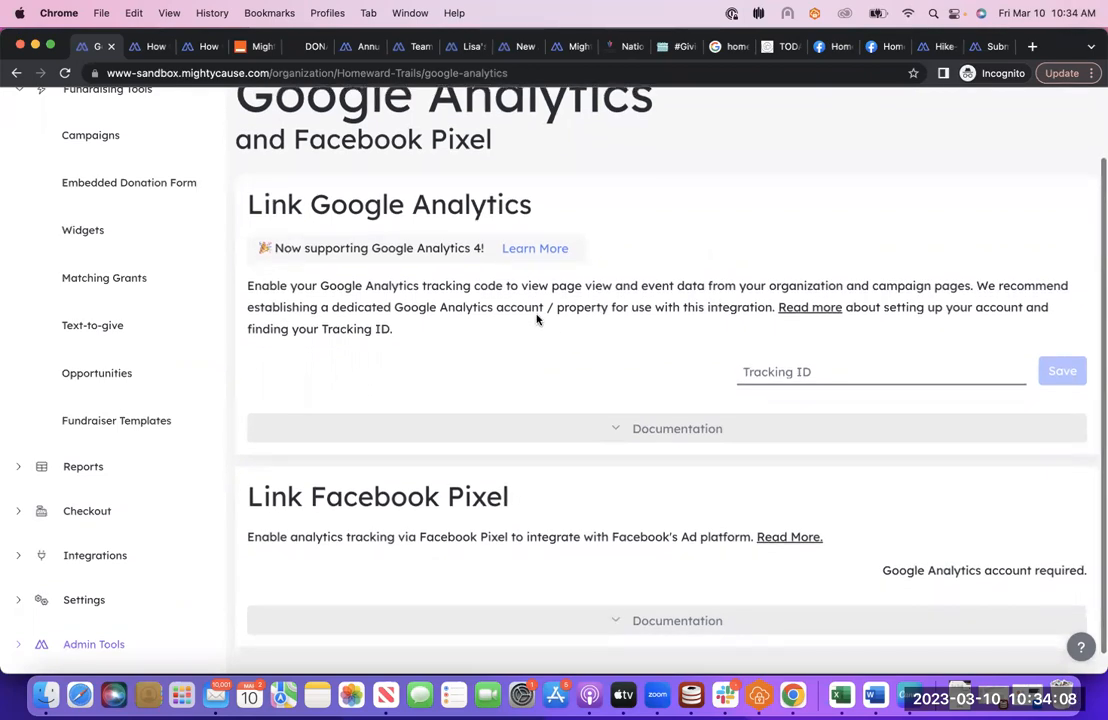
mouse_move(924, 402)
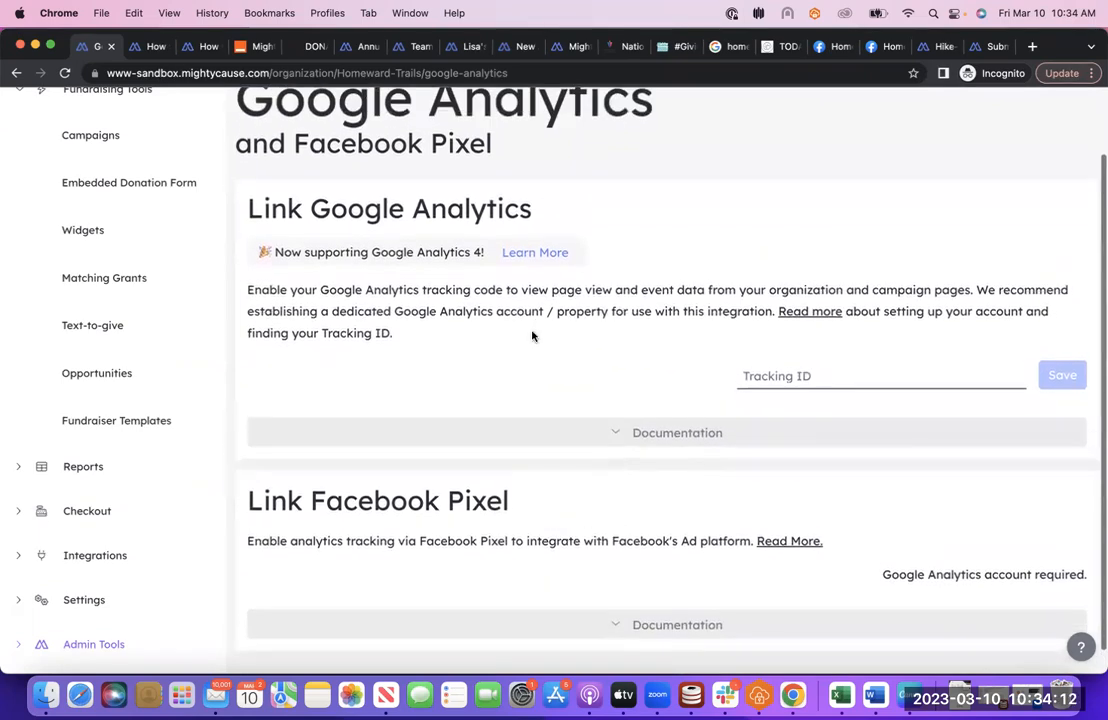
click(96, 556)
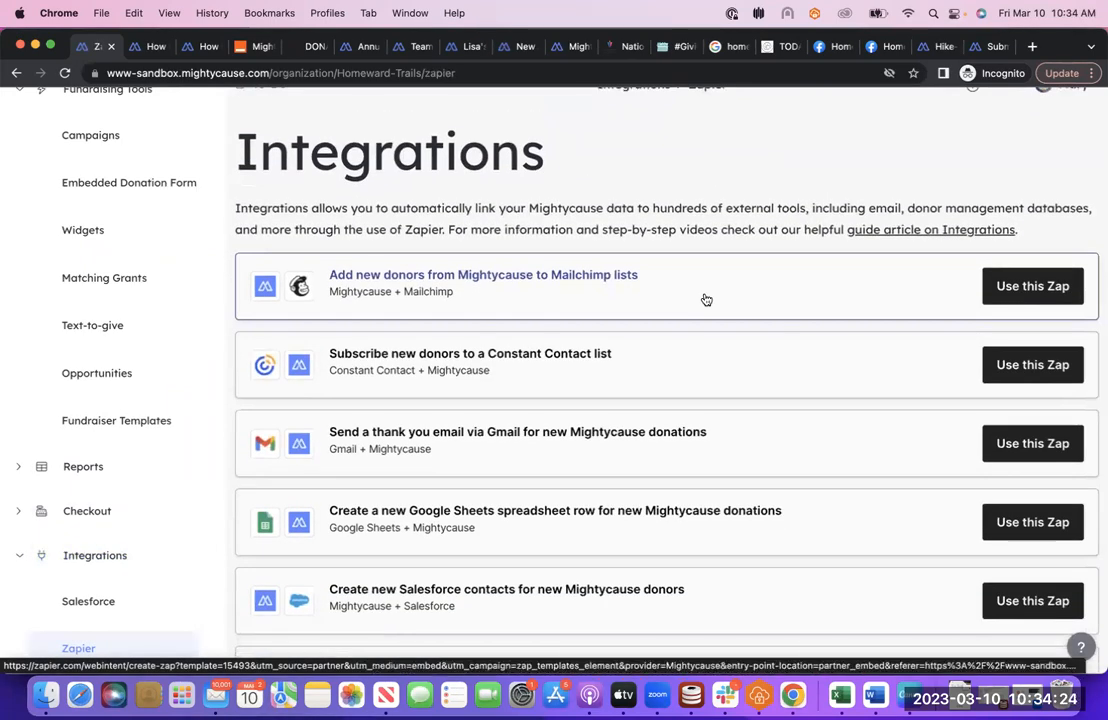
scroll(down, 3)
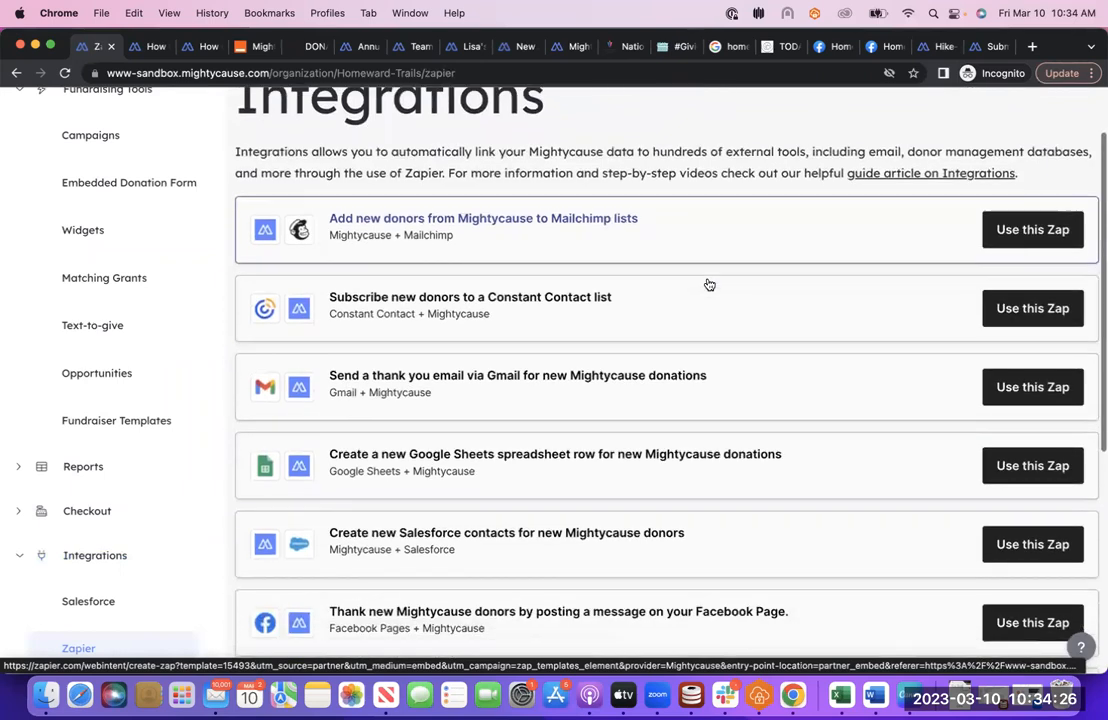
scroll(up, 3)
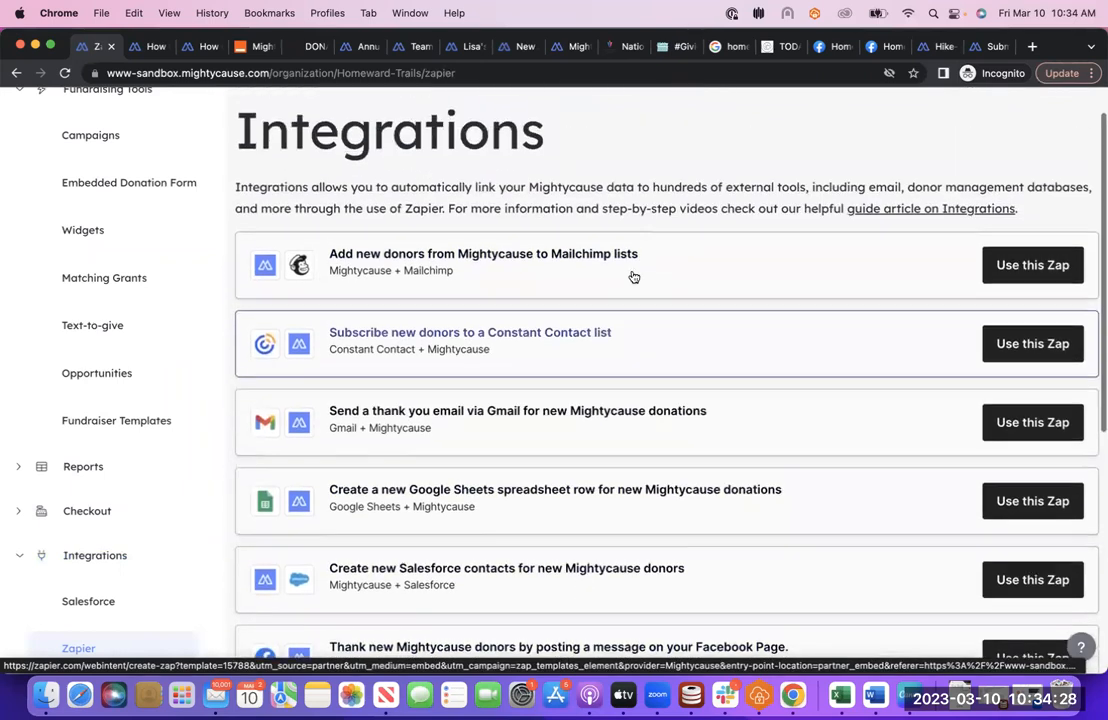
Open zapier.com's Mightycause integrations page and scroll to the 'pick an app to pair with' grid
click(256, 46)
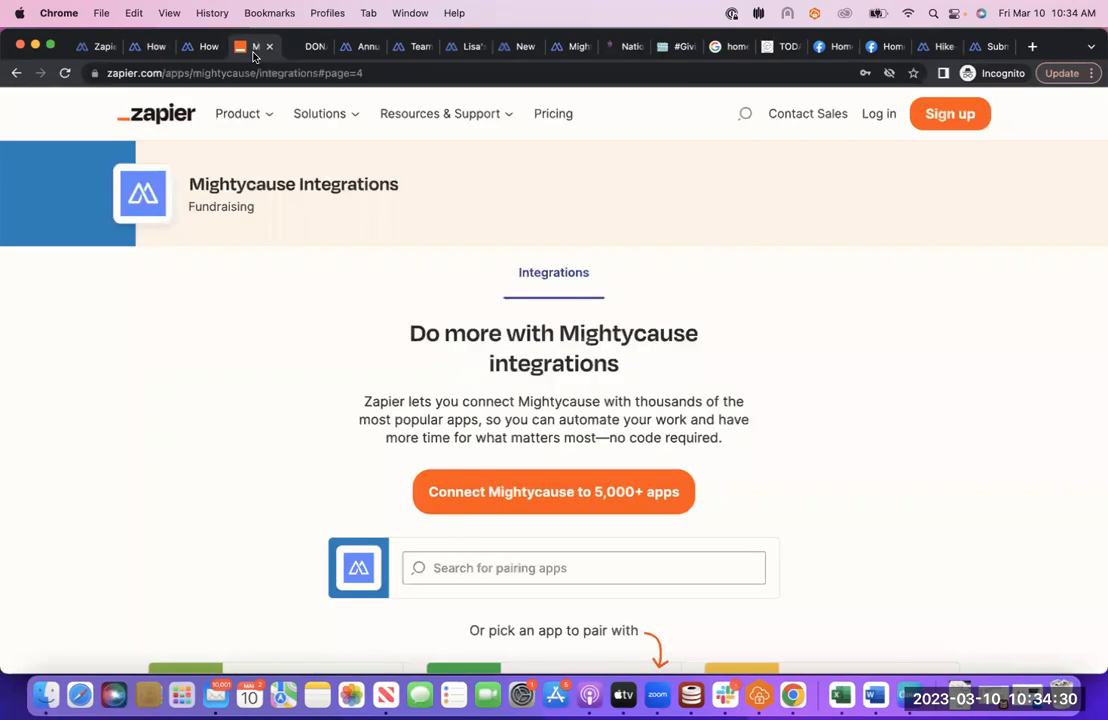
mouse_move(988, 136)
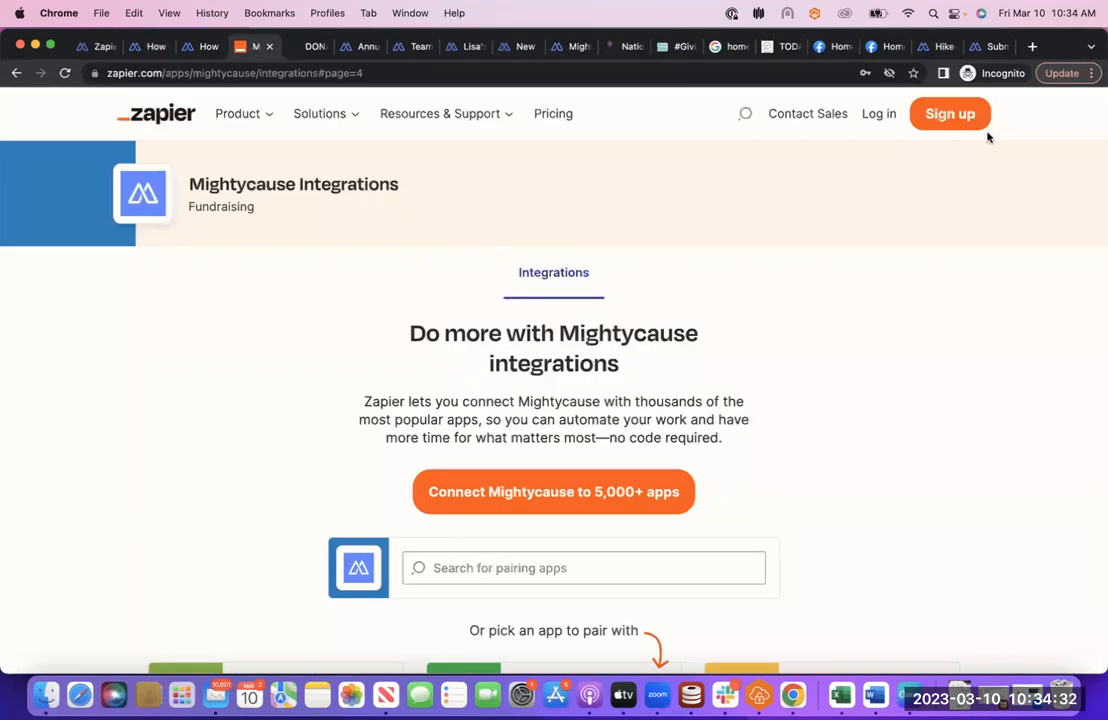
scroll(down, 3)
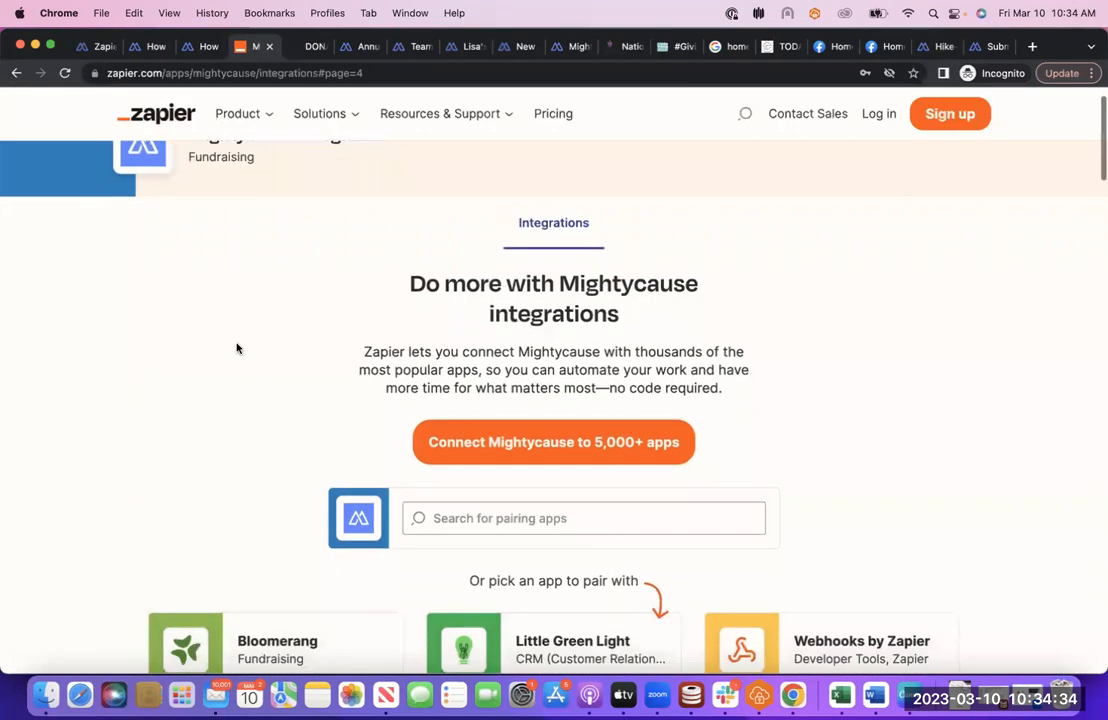
scroll(down, 3)
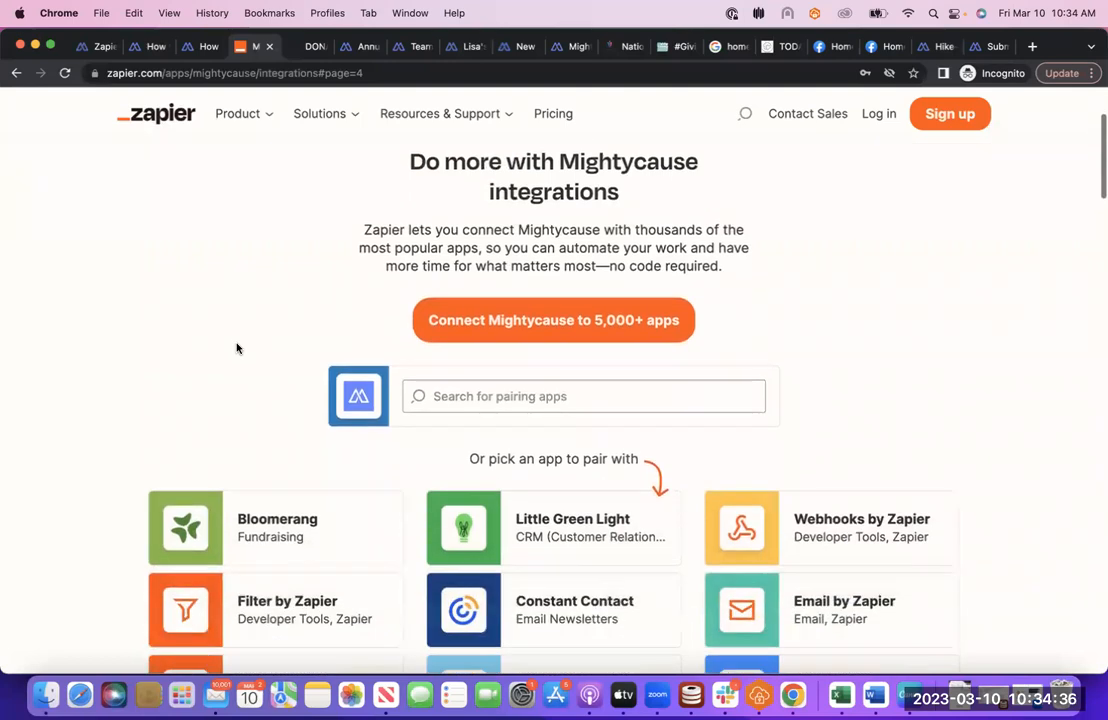
scroll(down, 3)
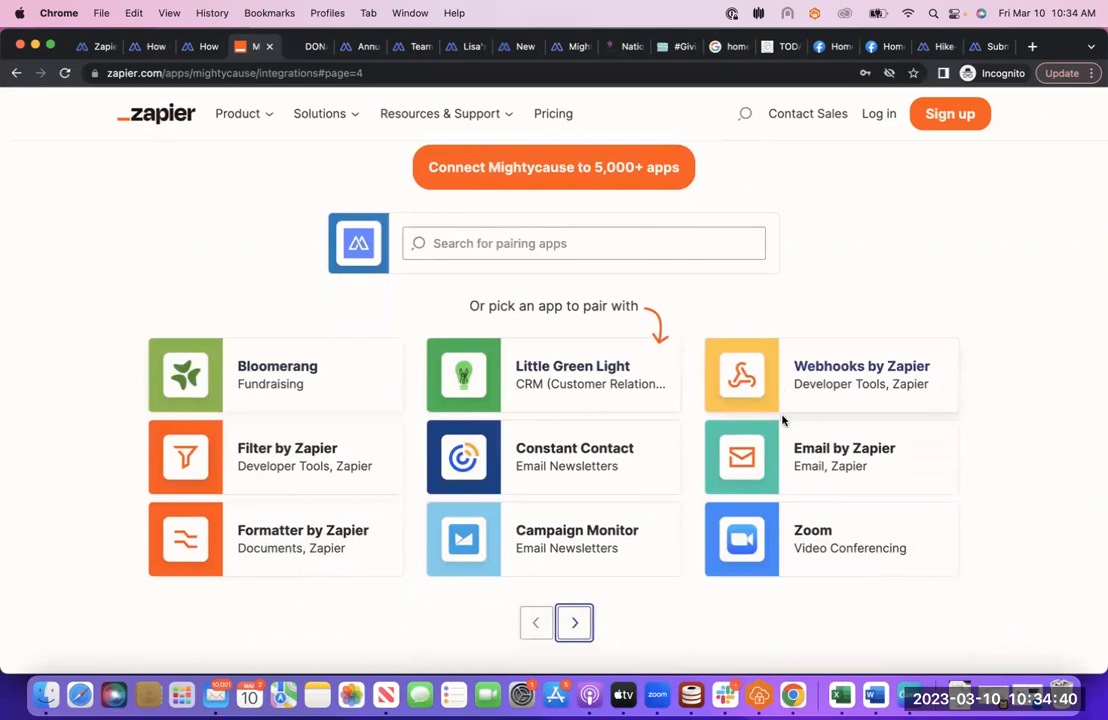
mouse_move(530, 456)
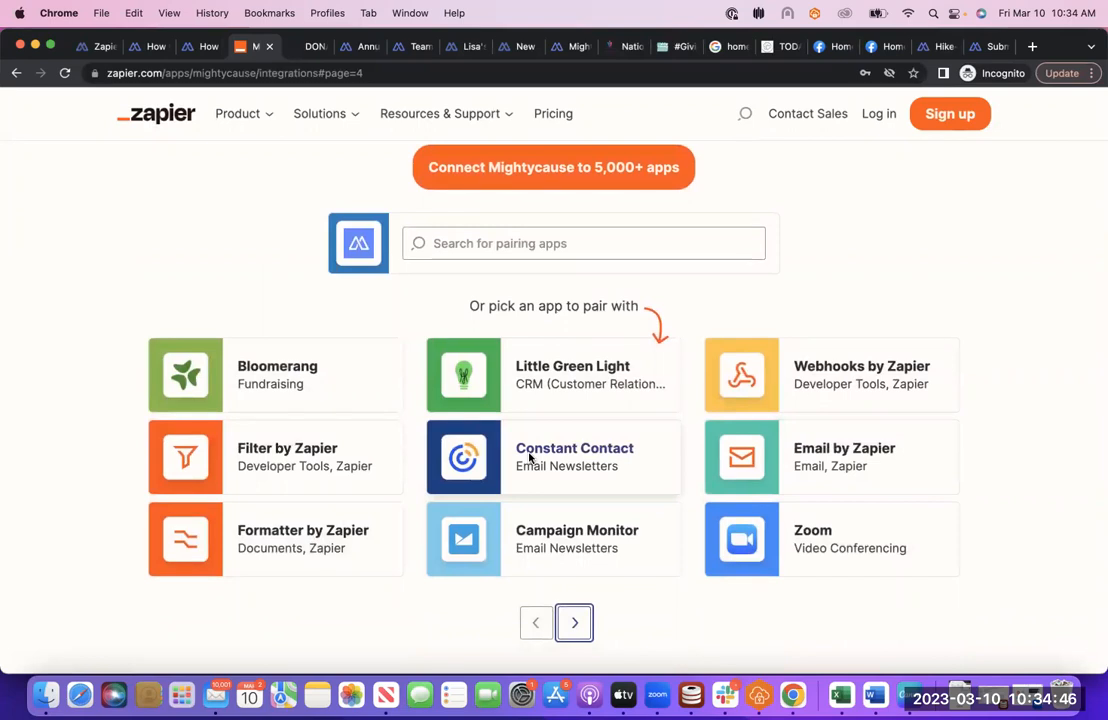
mouse_move(536, 356)
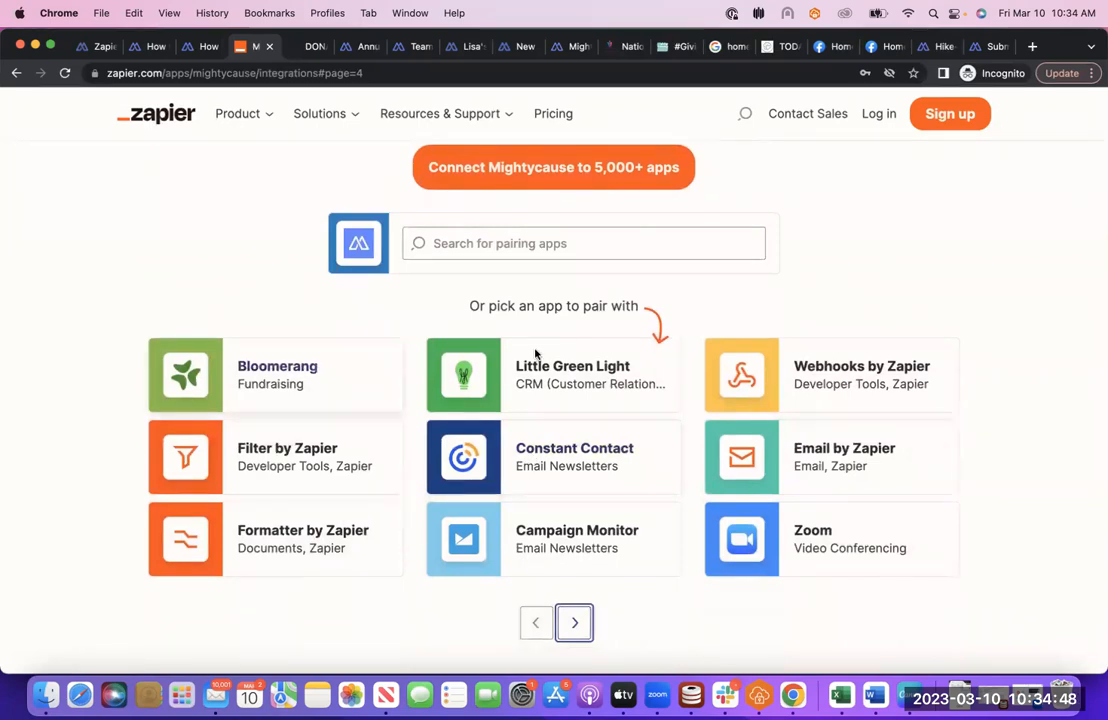
mouse_move(590, 464)
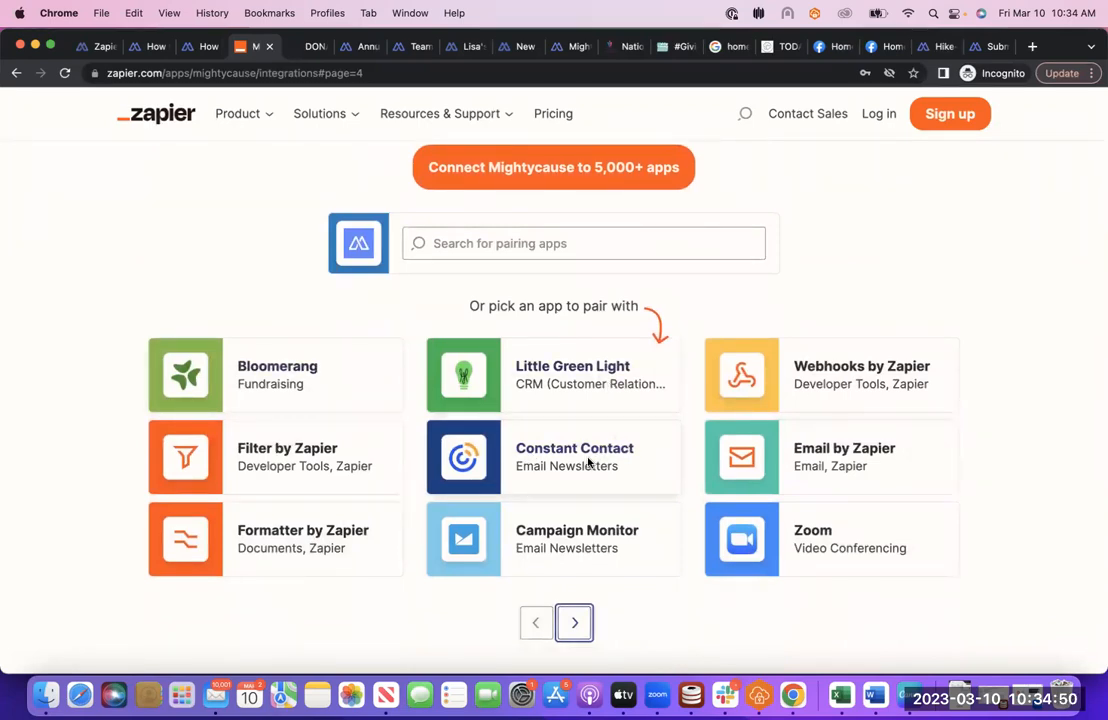
mouse_move(528, 558)
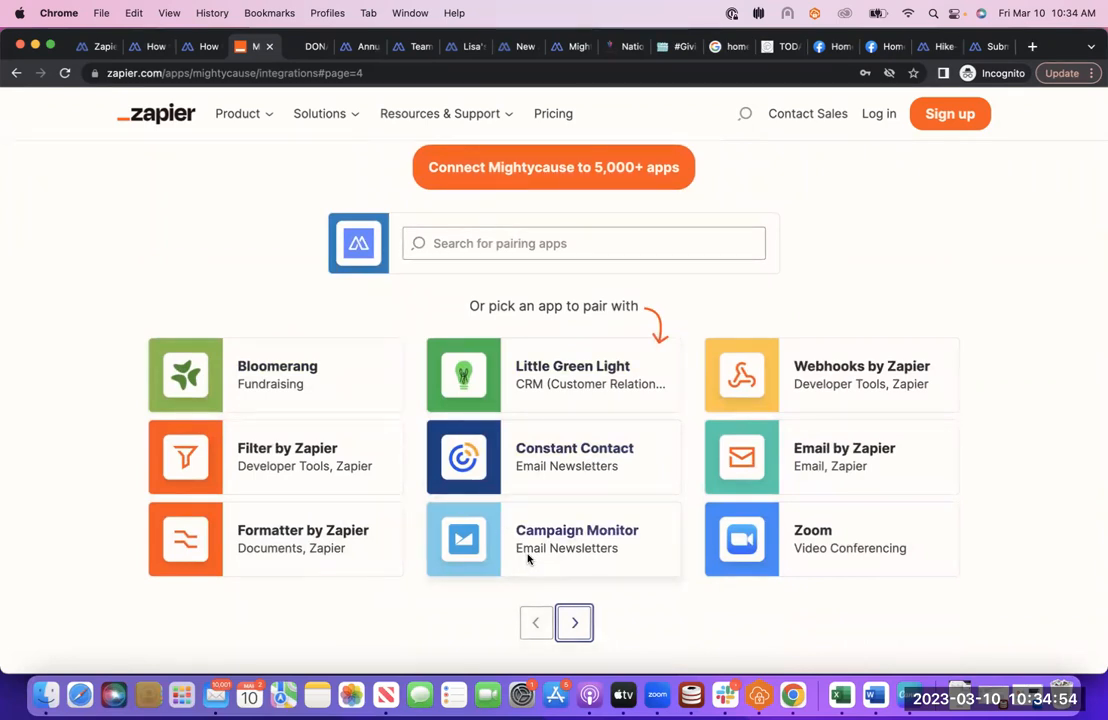
mouse_move(550, 426)
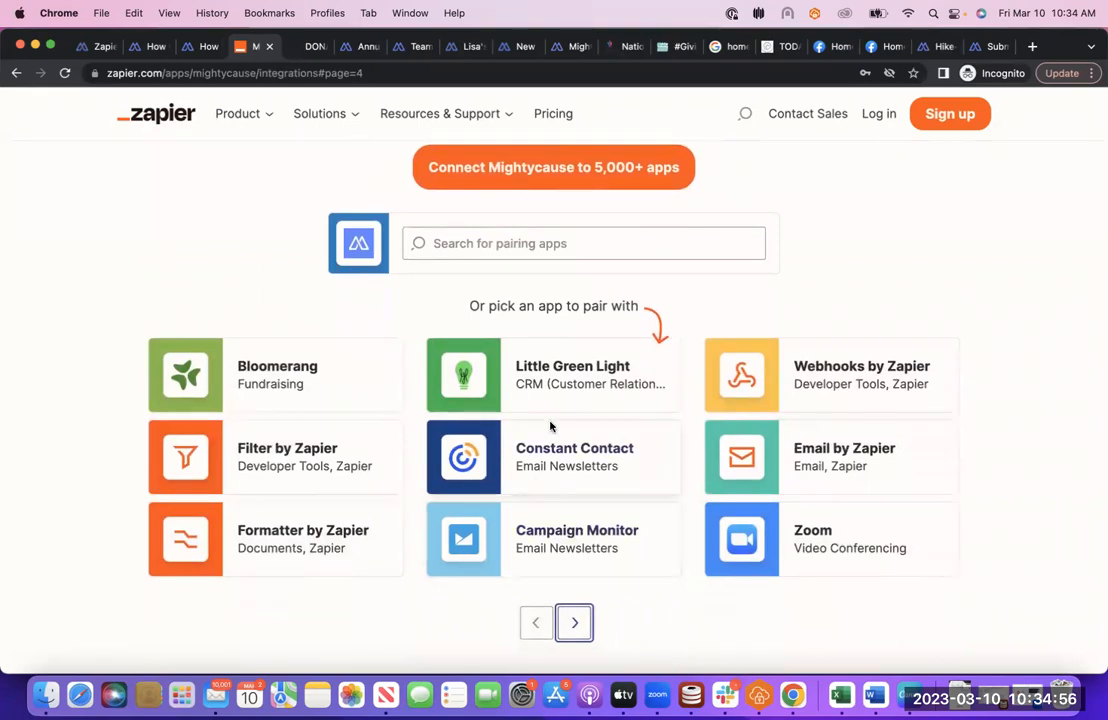
mouse_move(566, 460)
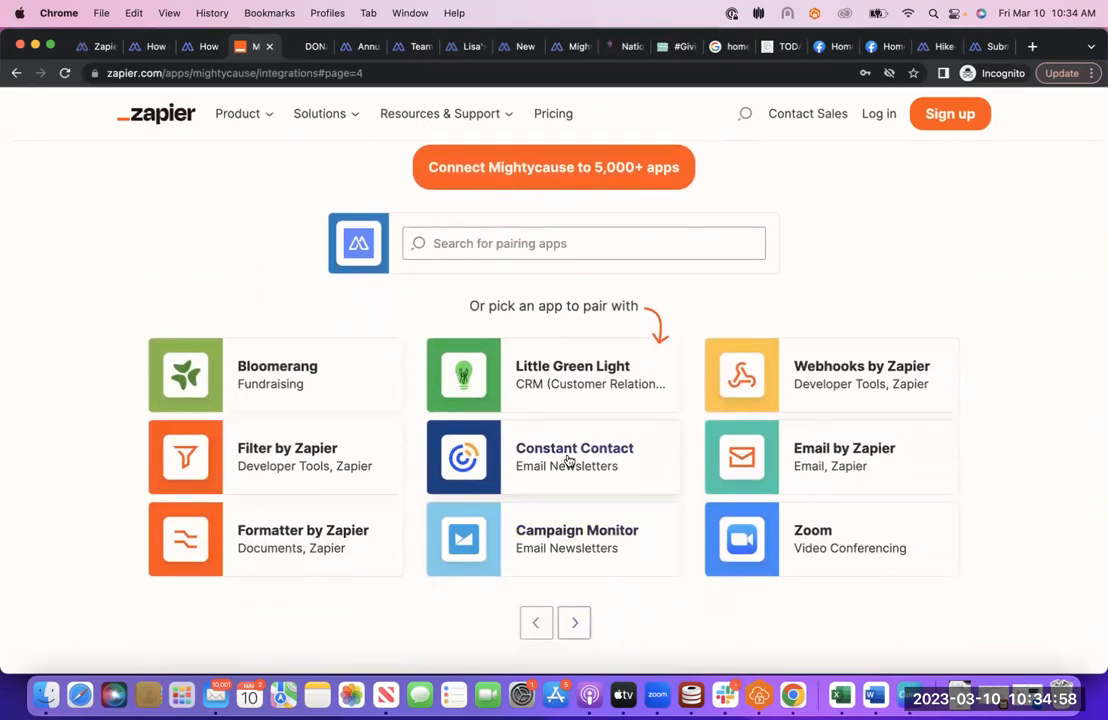
Open the Mightycause + Constant Contact page and read its New Donation to Create Contact pairing
click(552, 456)
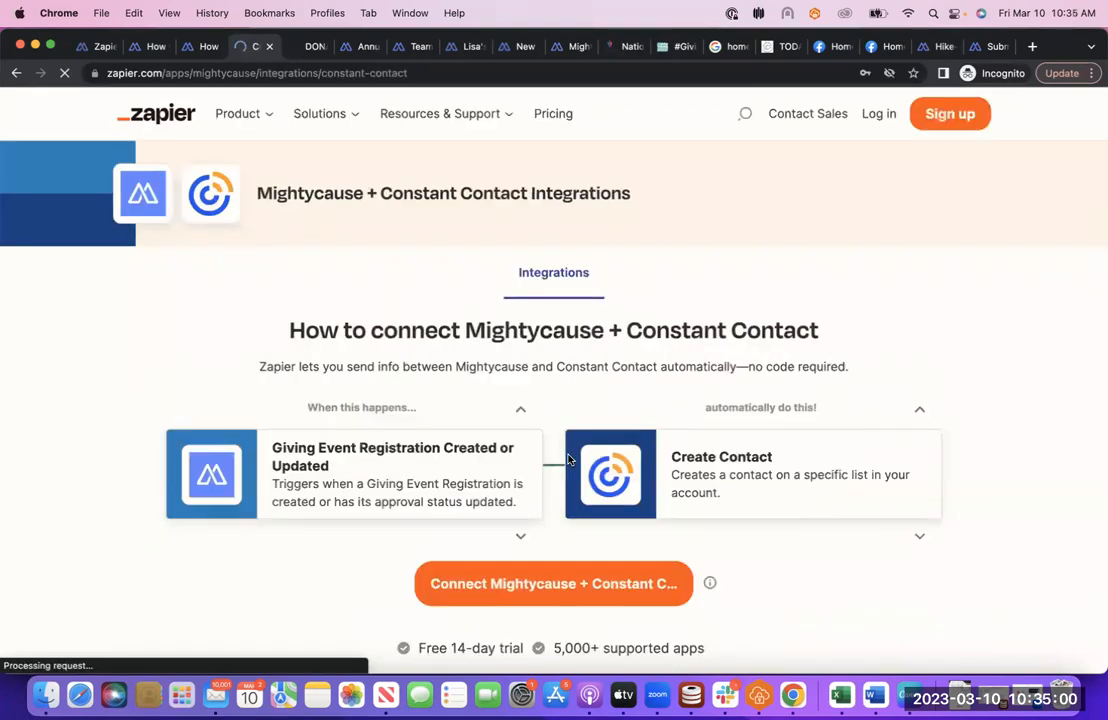
scroll(down, 3)
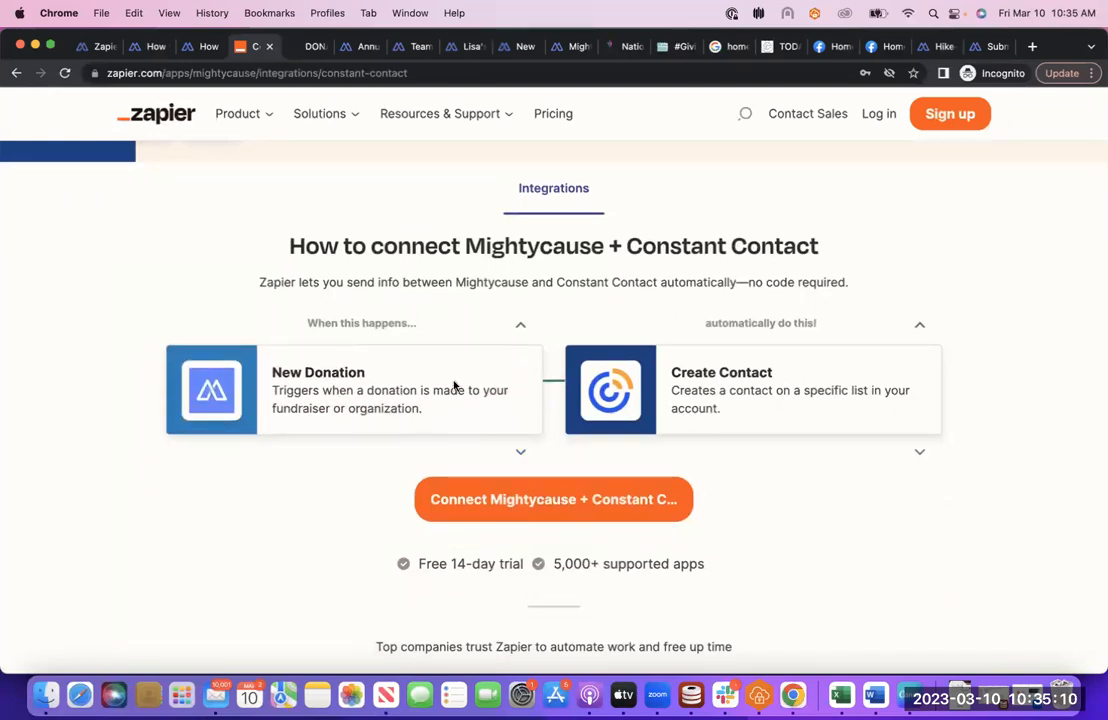
mouse_move(688, 424)
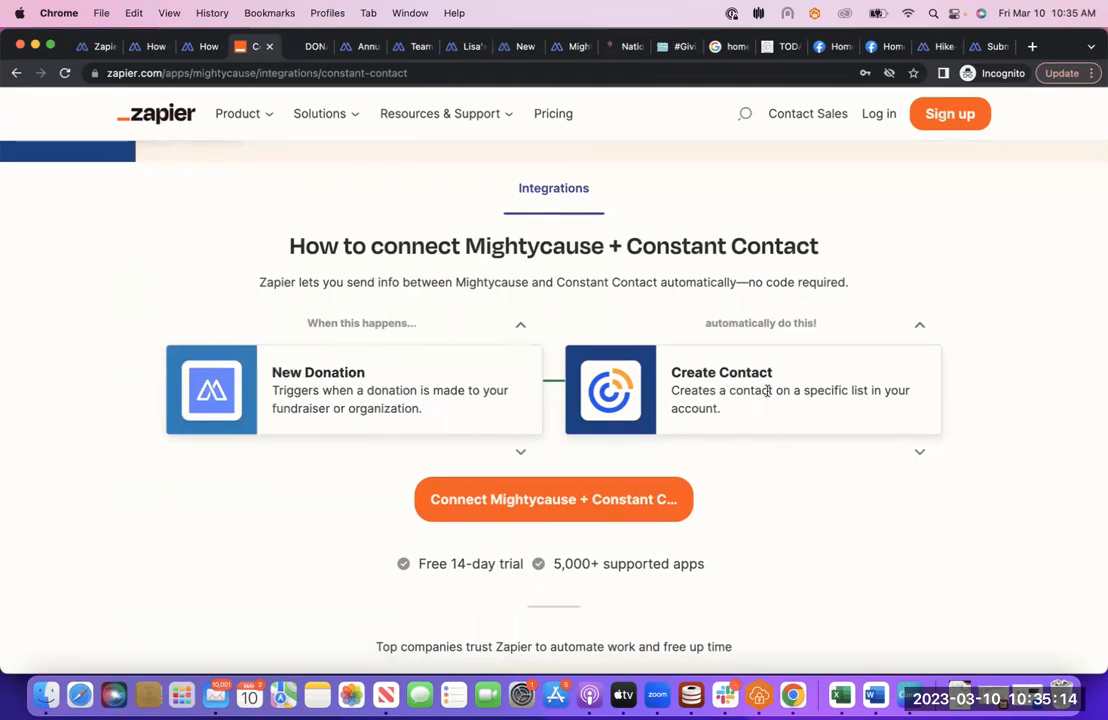
scroll(down, 3)
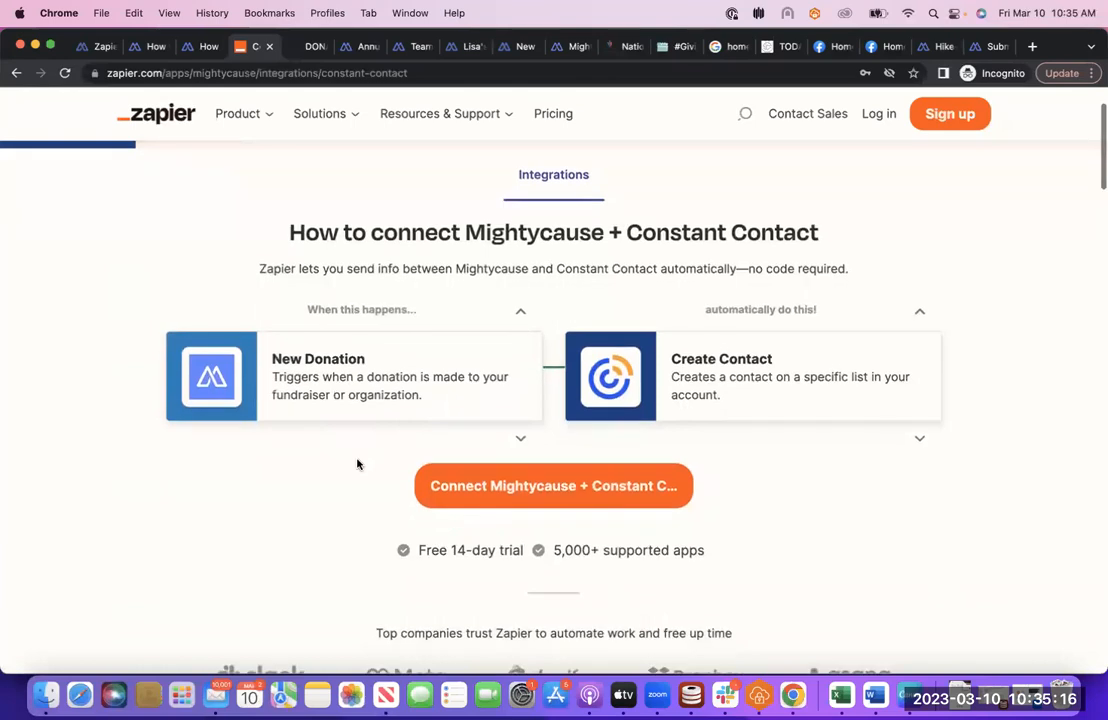
scroll(down, 3)
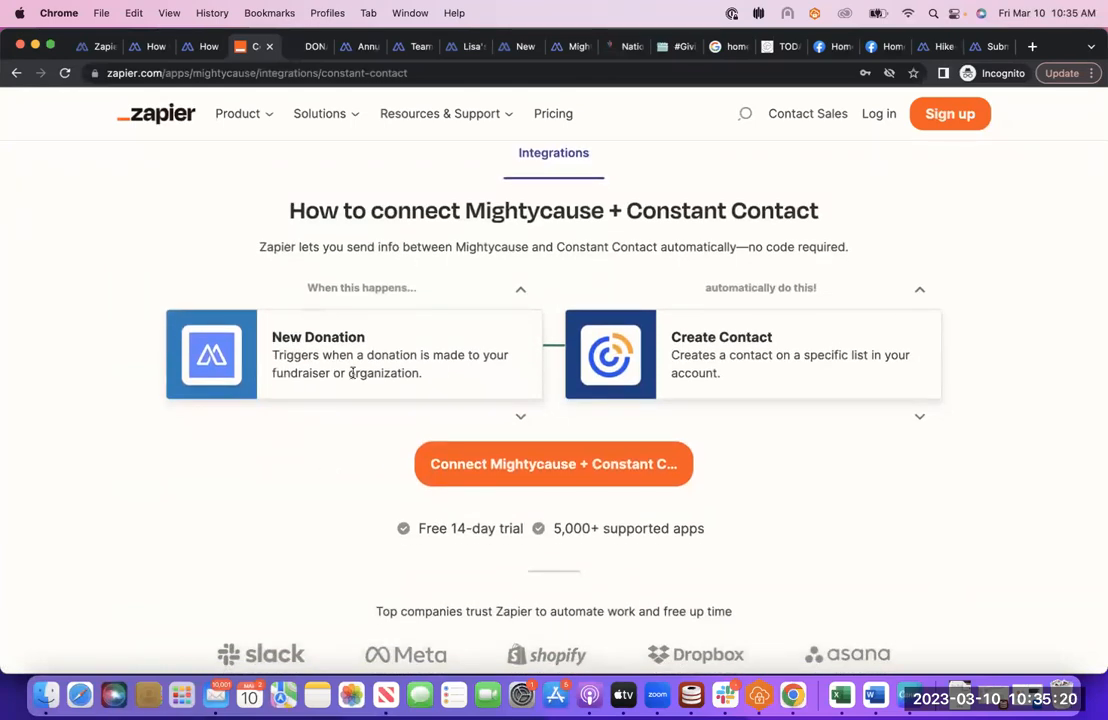
mouse_move(800, 436)
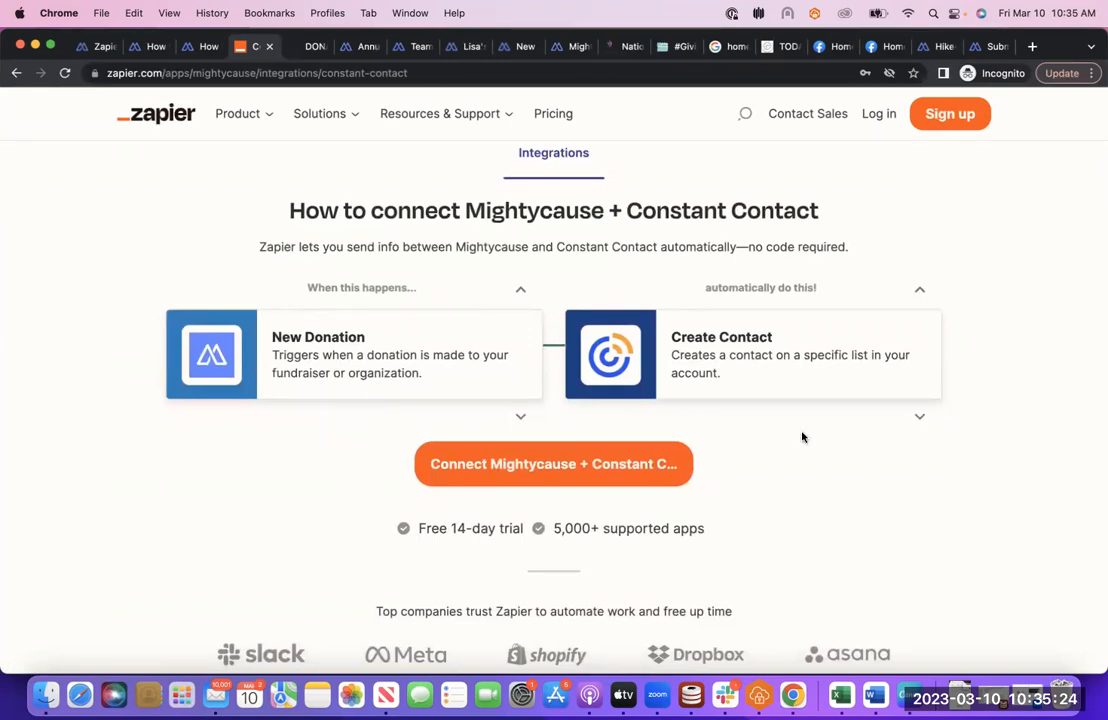
scroll(down, 3)
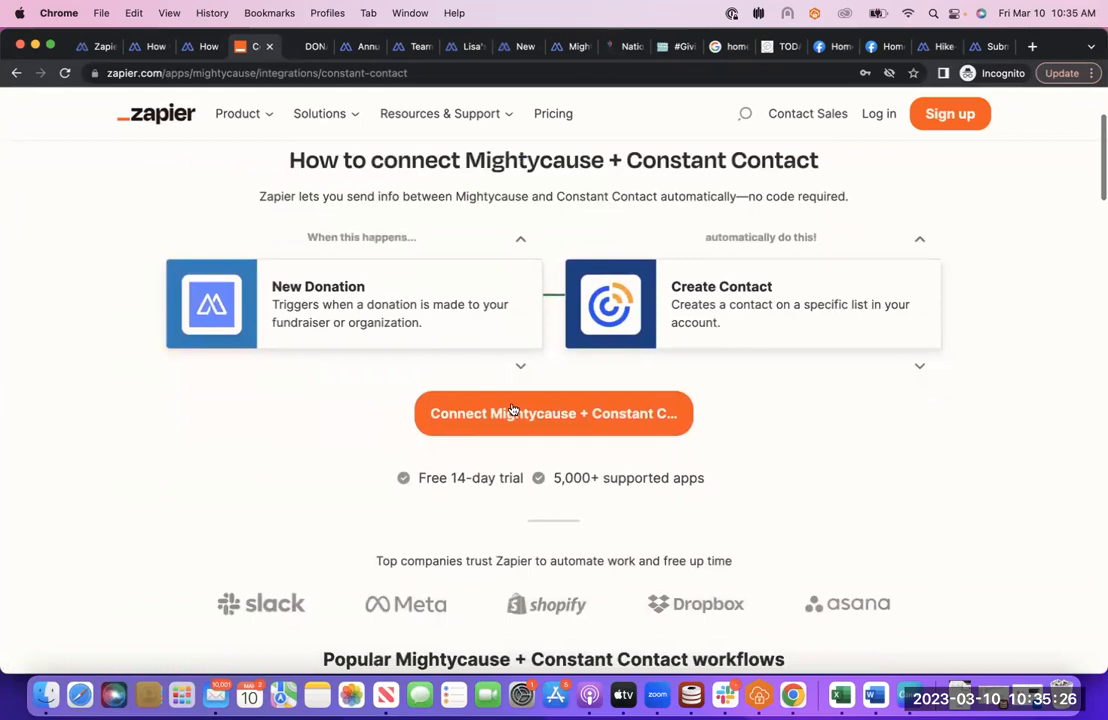
scroll(down, 3)
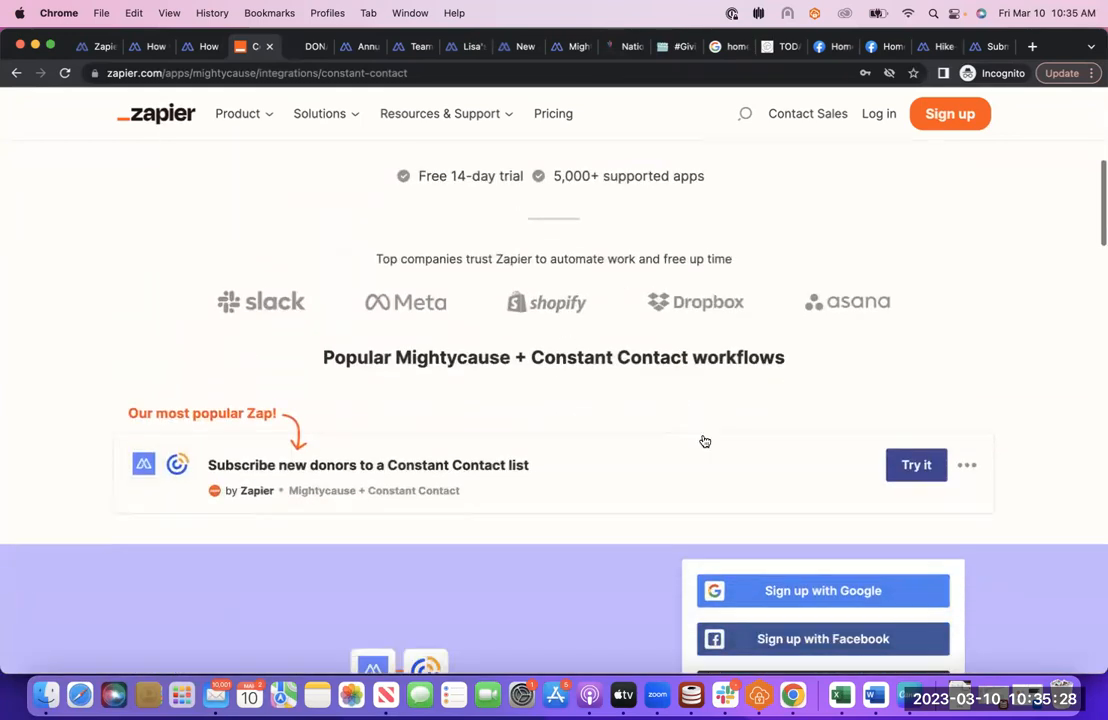
scroll(up, 3)
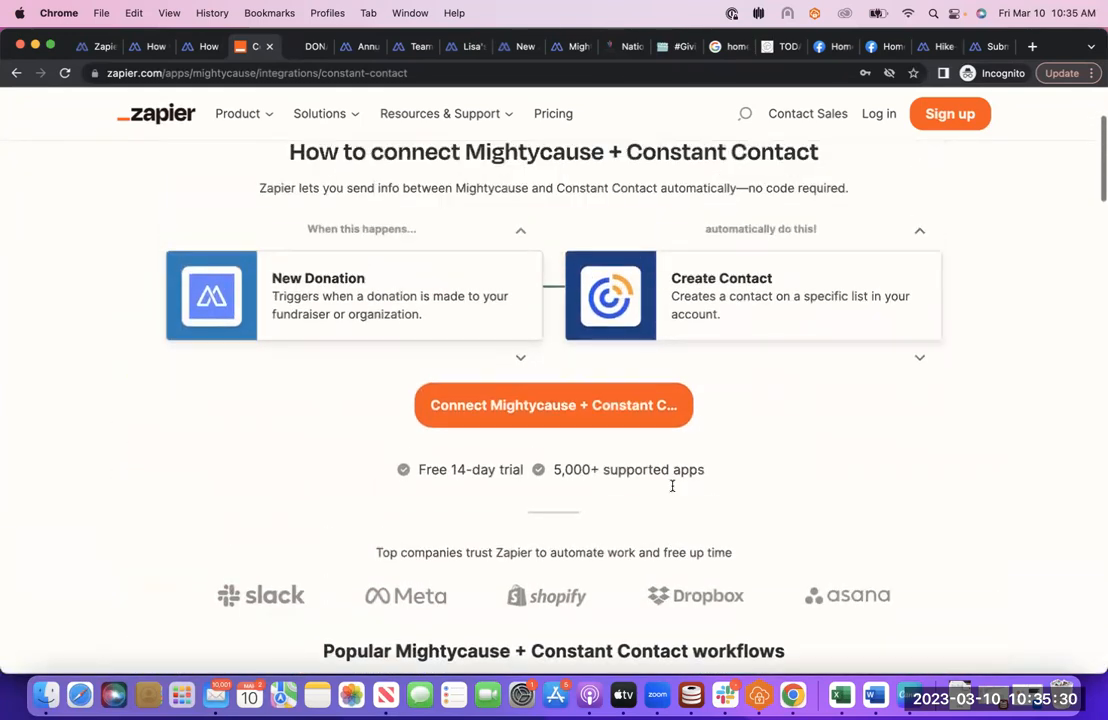
scroll(up, 3)
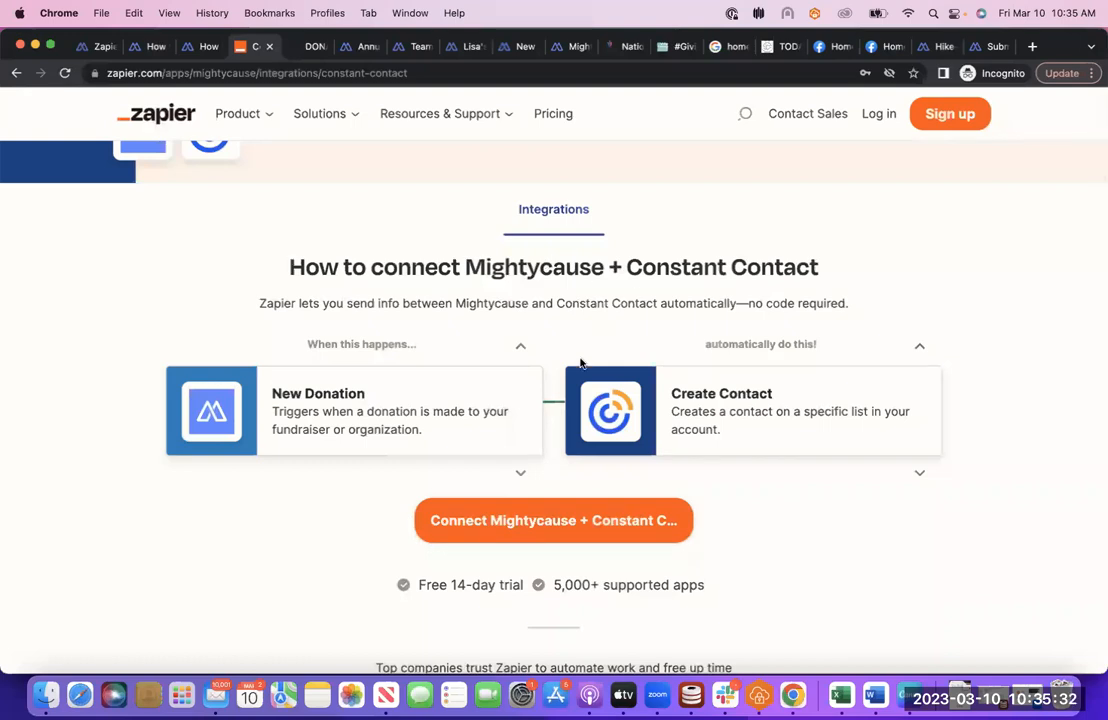
scroll(up, 3)
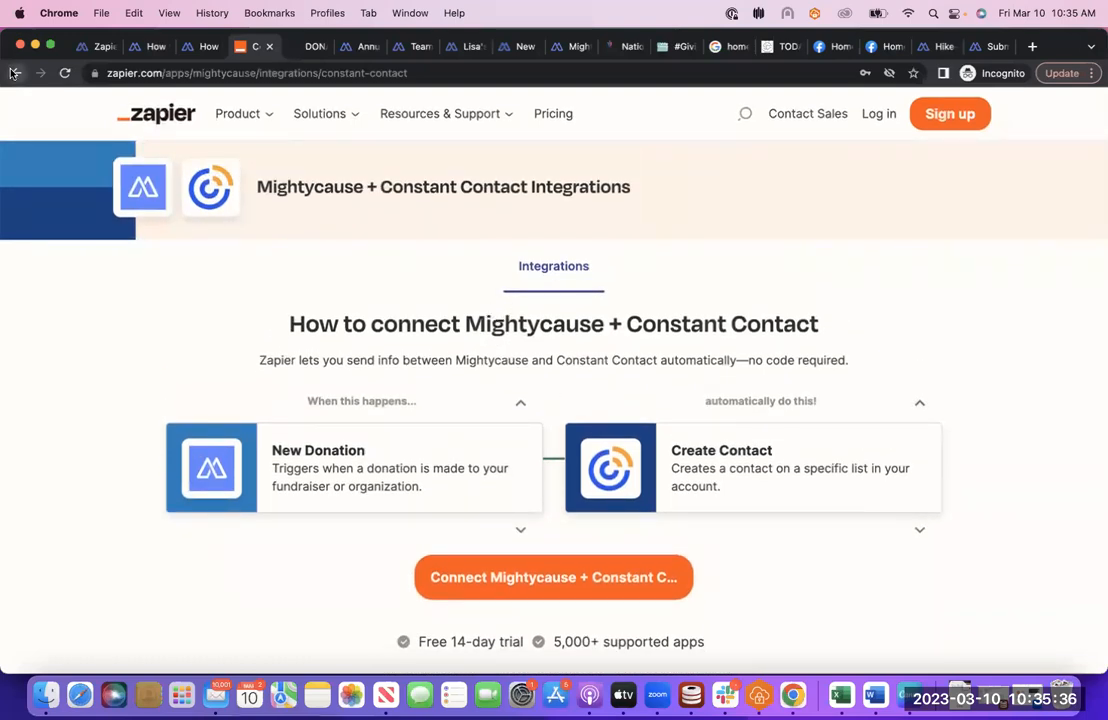
Go back to Zapier's Mightycause app-pairing grid with Bloomerang, Constant Contact and Zoom
click(16, 72)
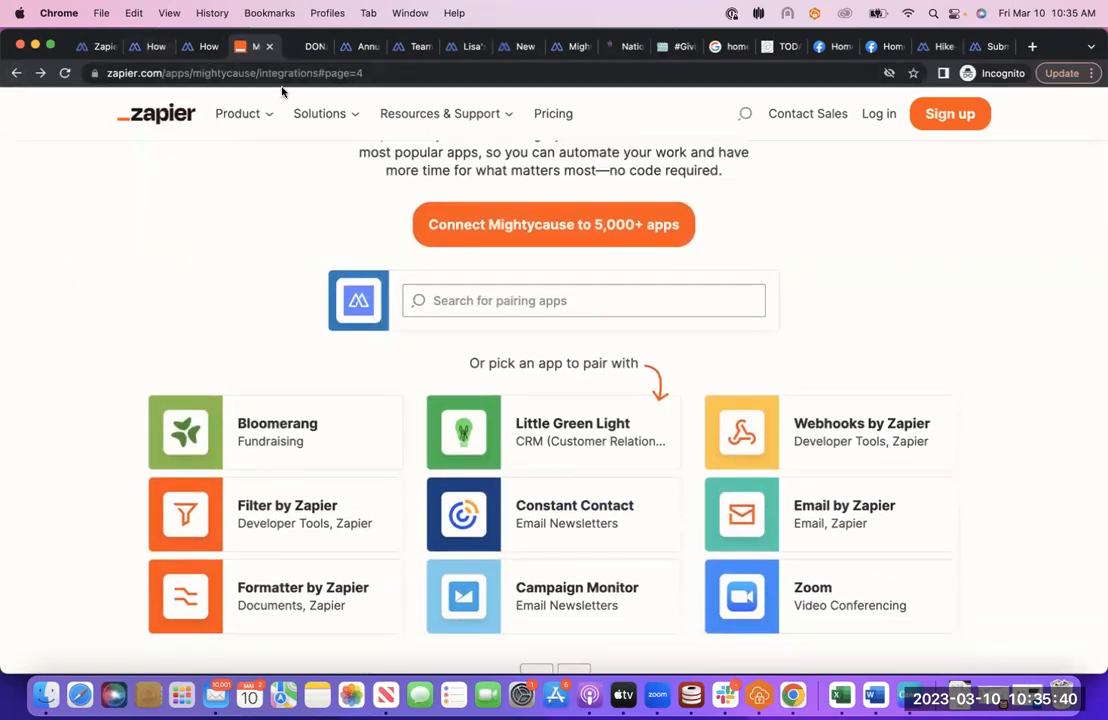
scroll(down, 3)
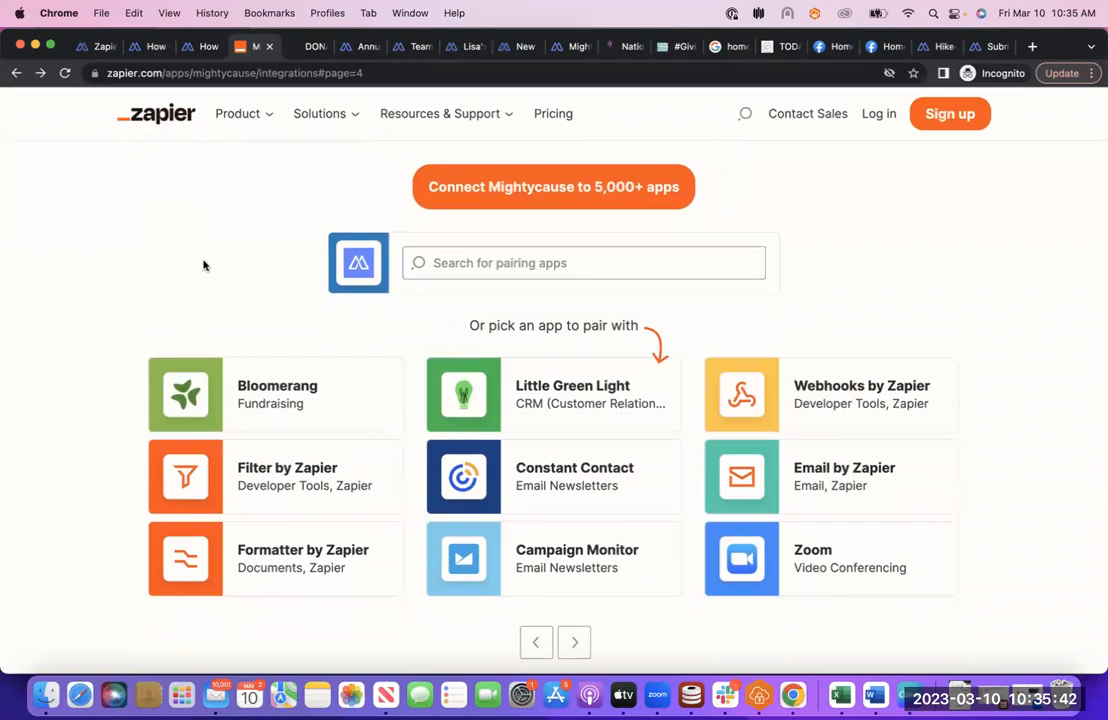
mouse_move(302, 256)
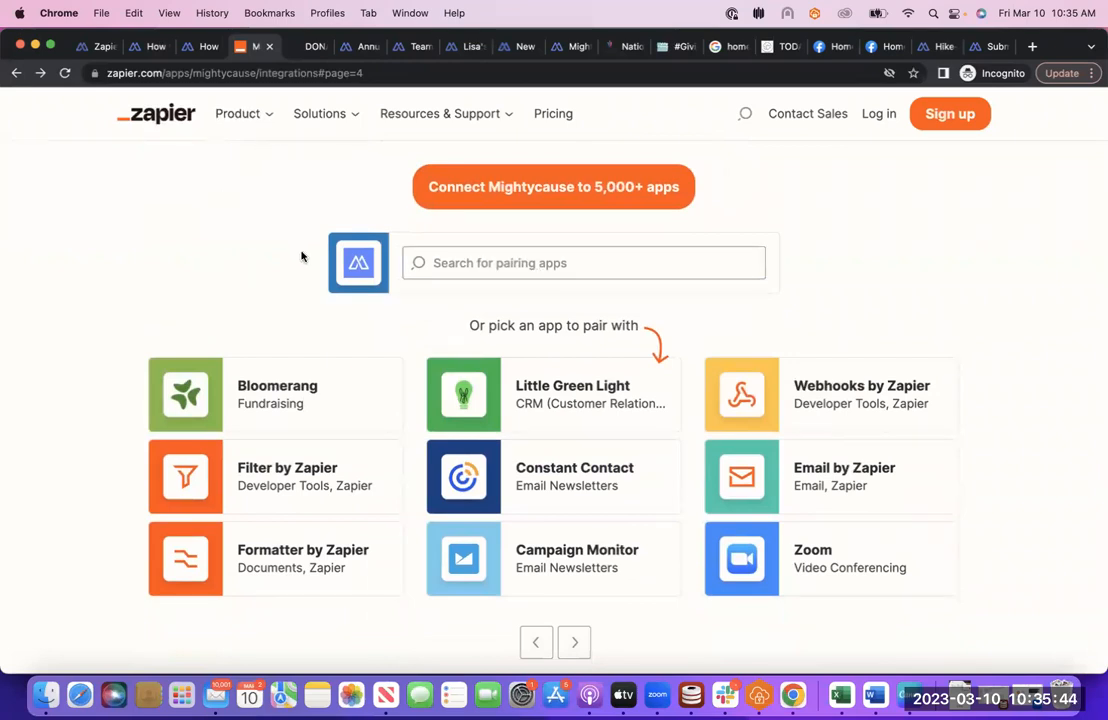
mouse_move(456, 246)
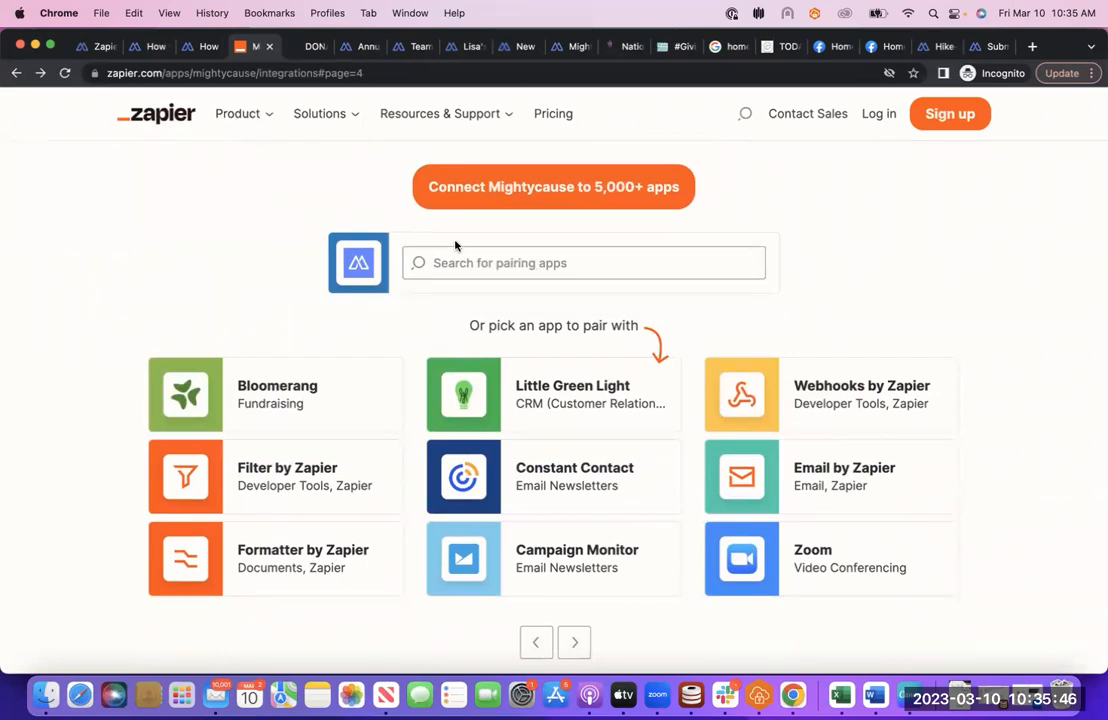